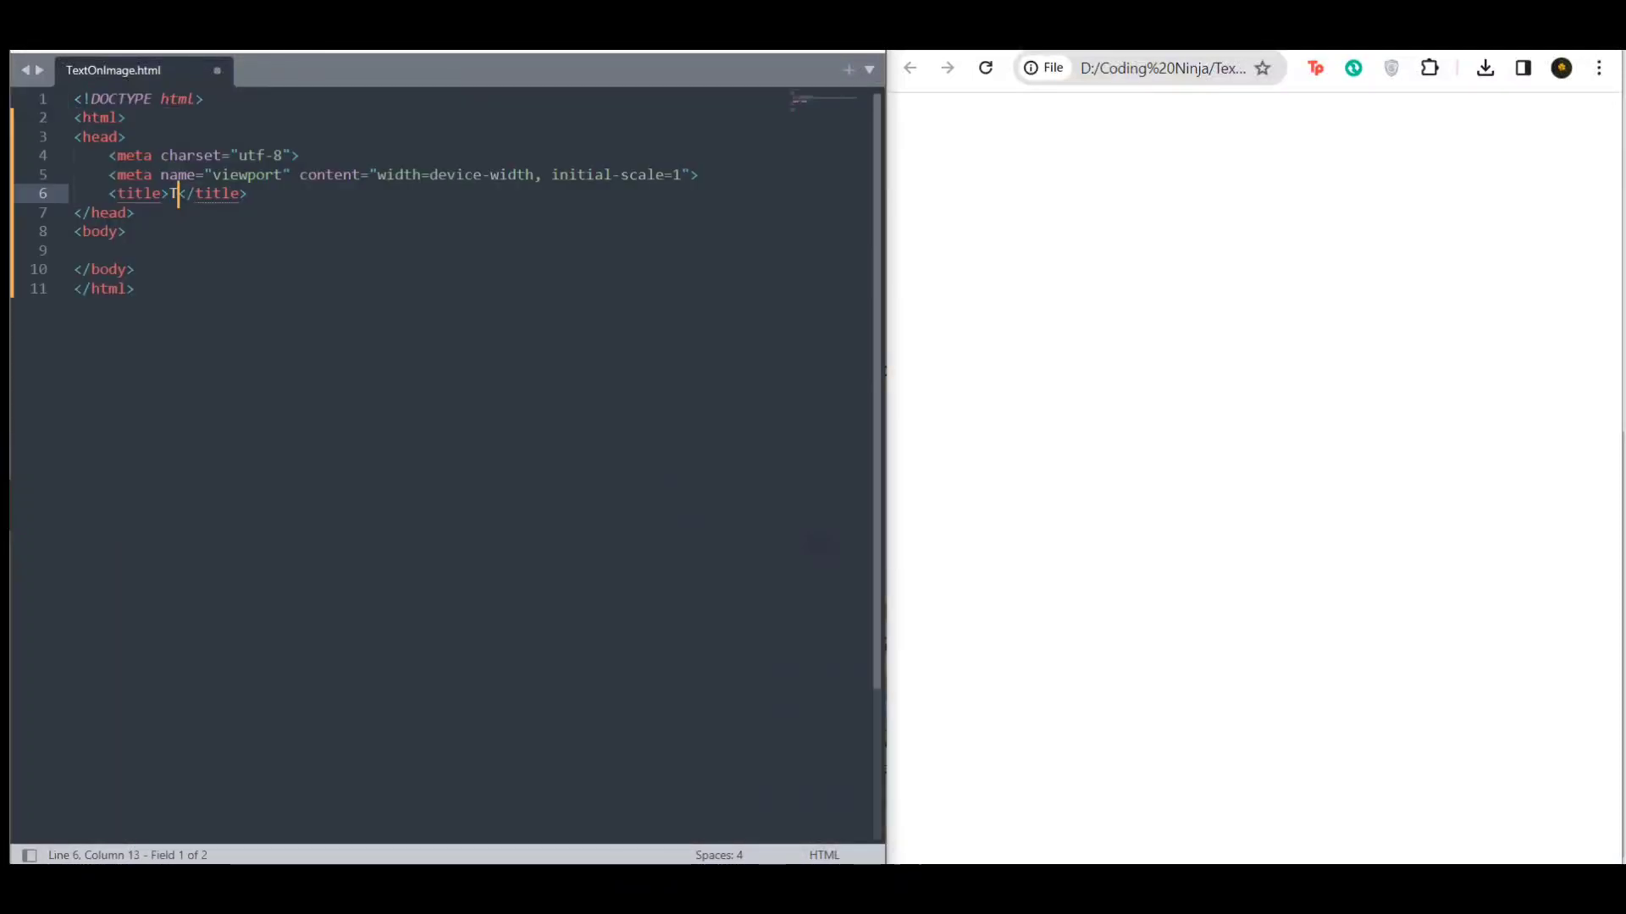
Title the page 'Text On Image', then add a div with img src="image.jpg" and a 'Sample Text' div.
{"action": "type", "text": "ext On Image"}
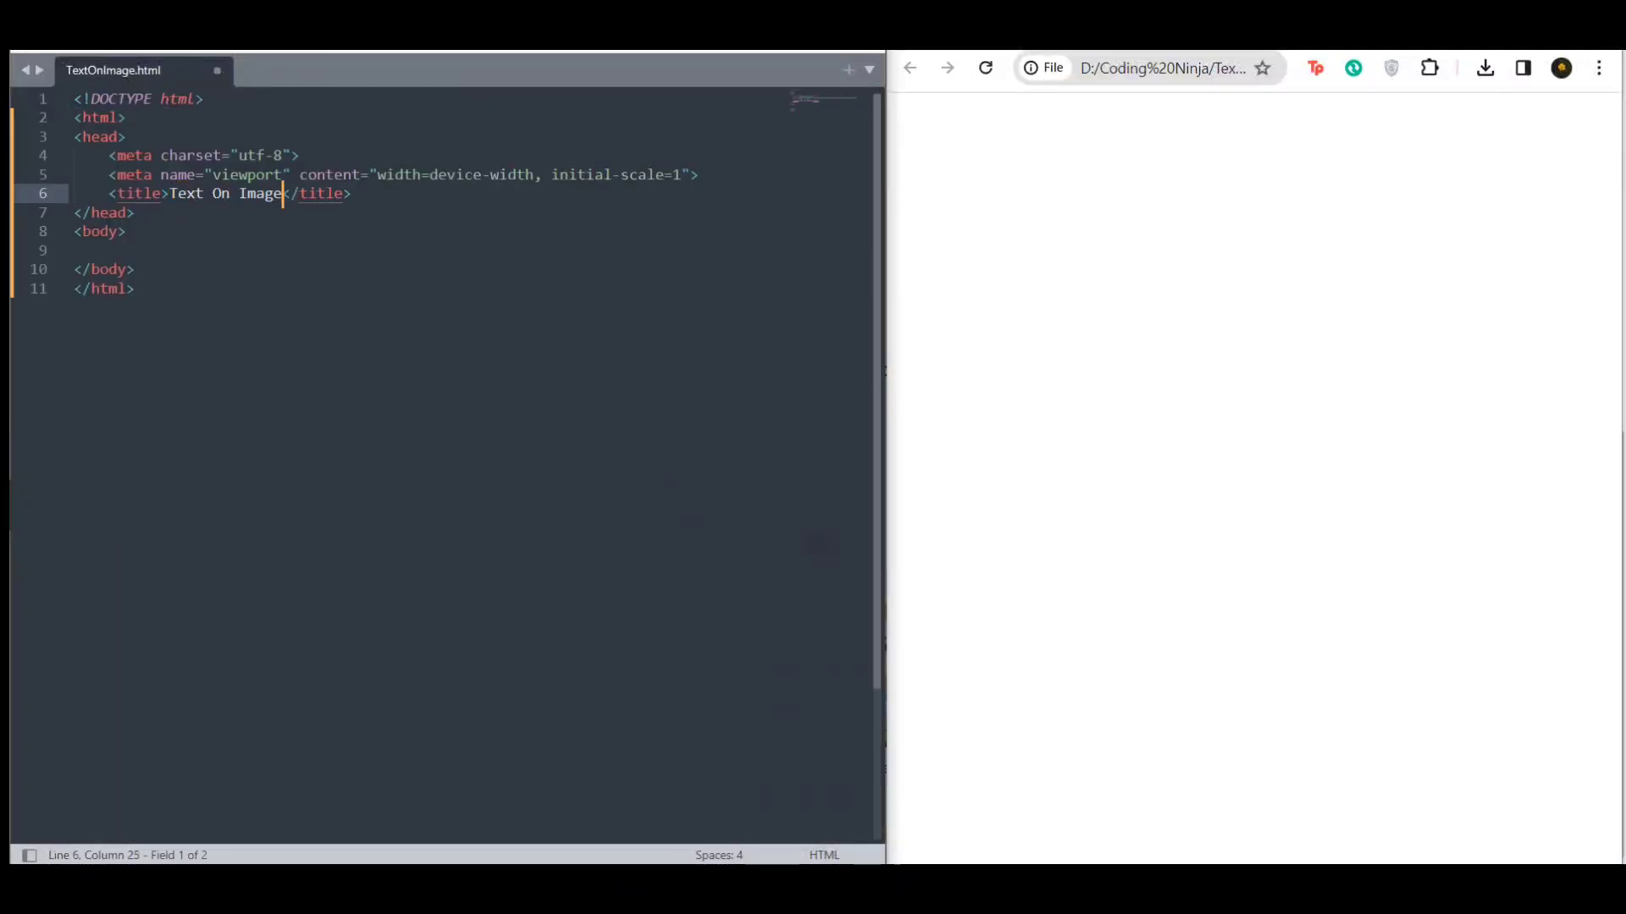
{"action": "left_click", "coordinate": [108, 251]}
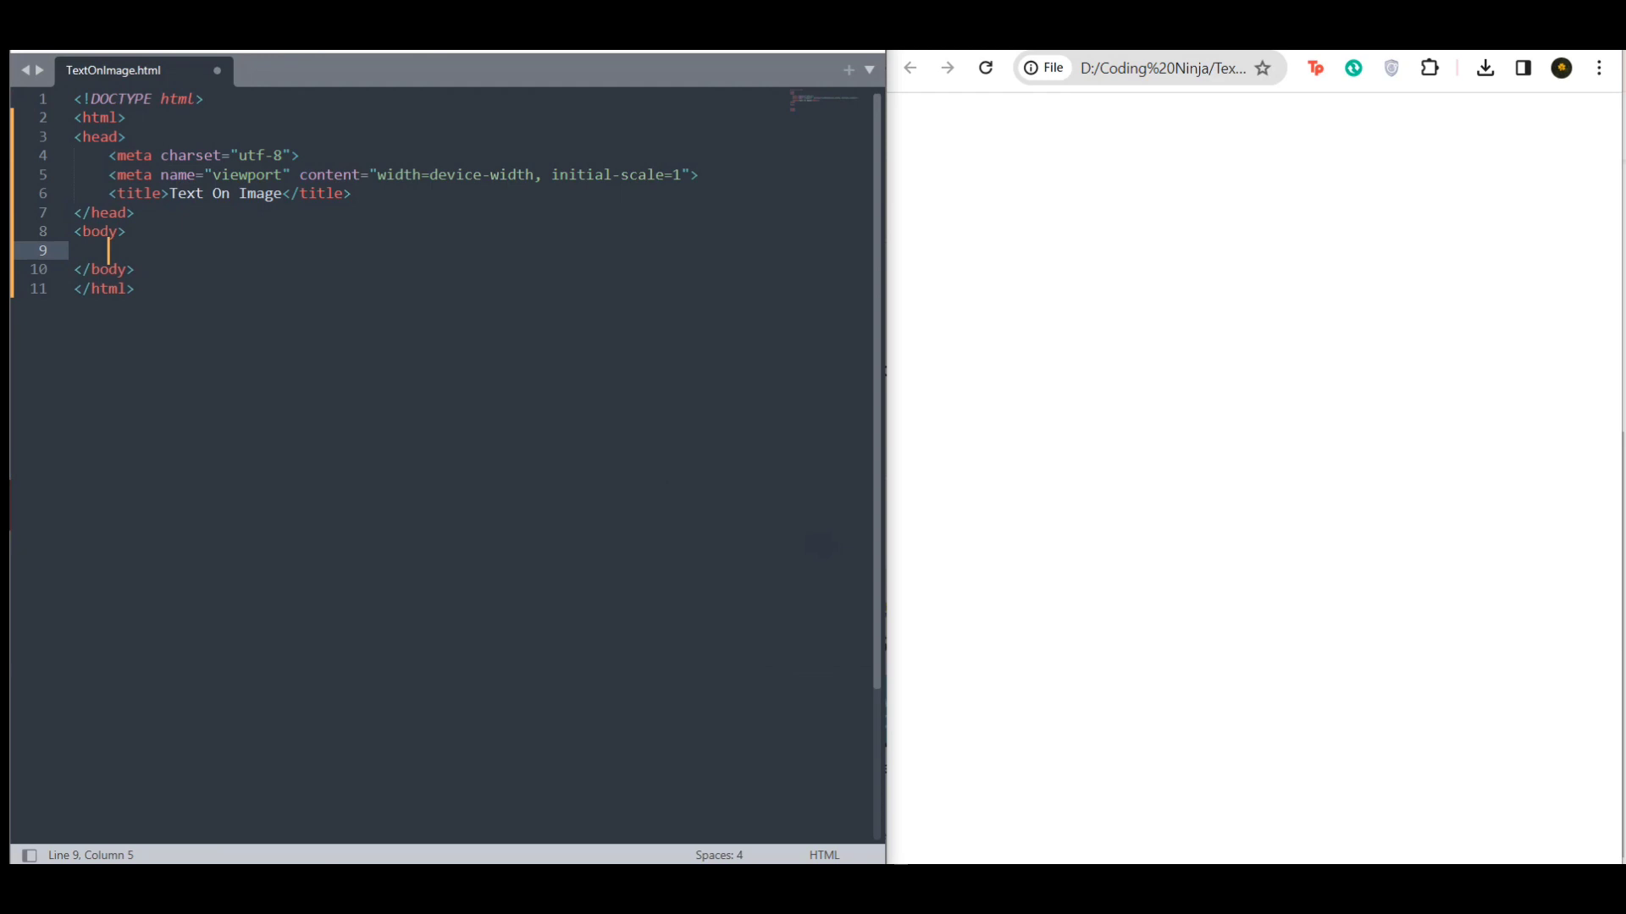
{"action": "type", "text": "div></div>"}
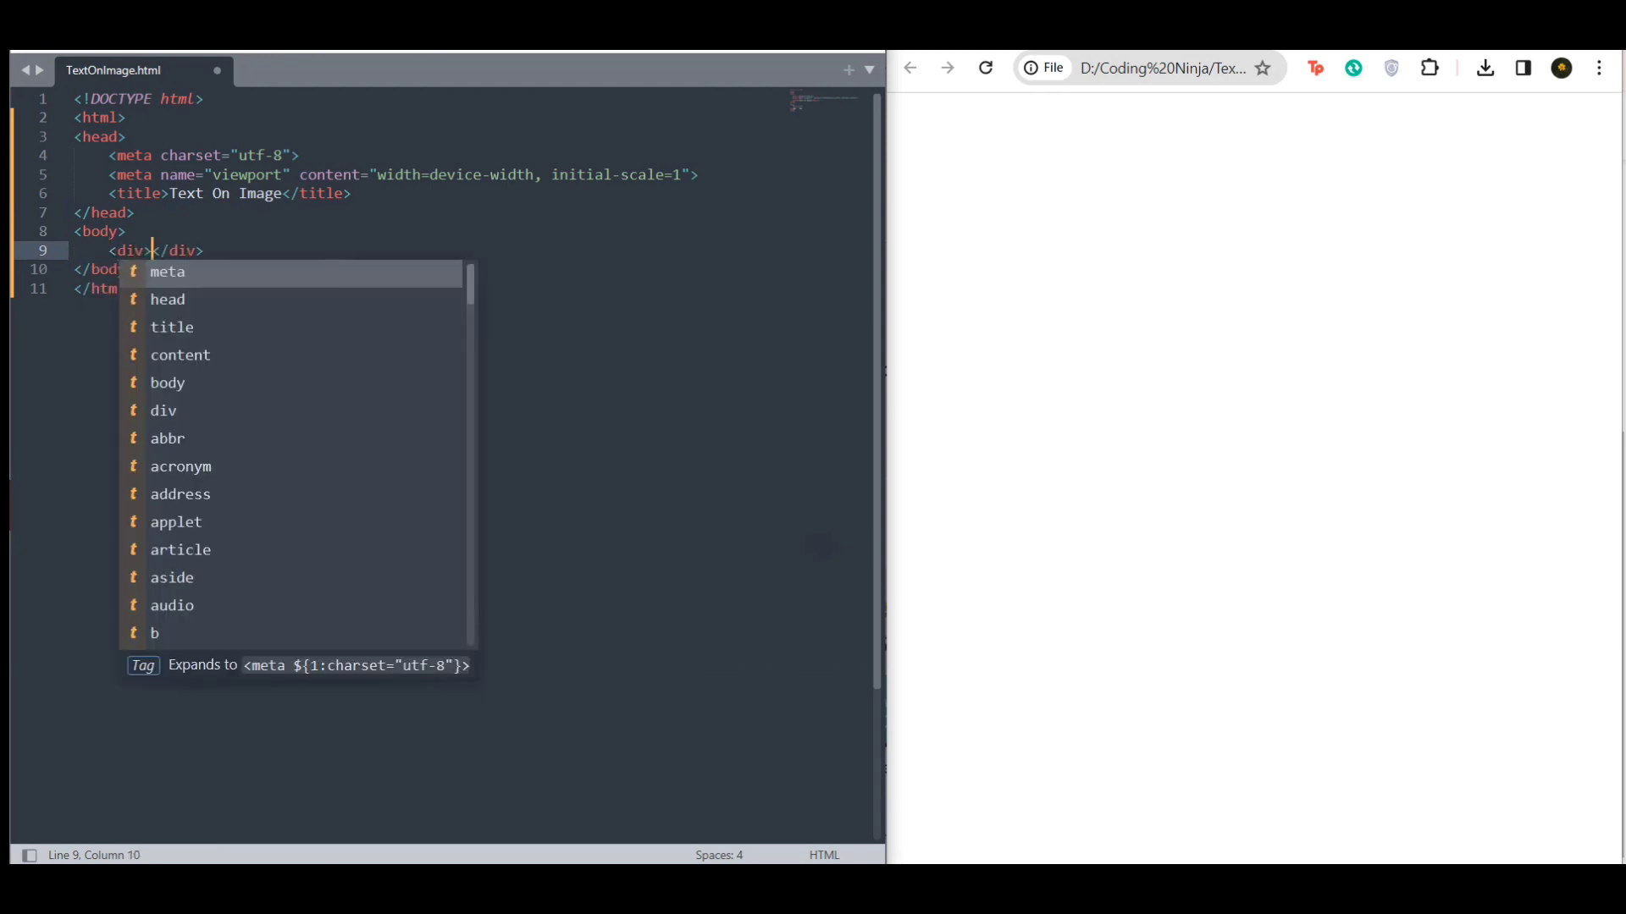
{"action": "type", "text": "img src=\"image.jpg\">"}
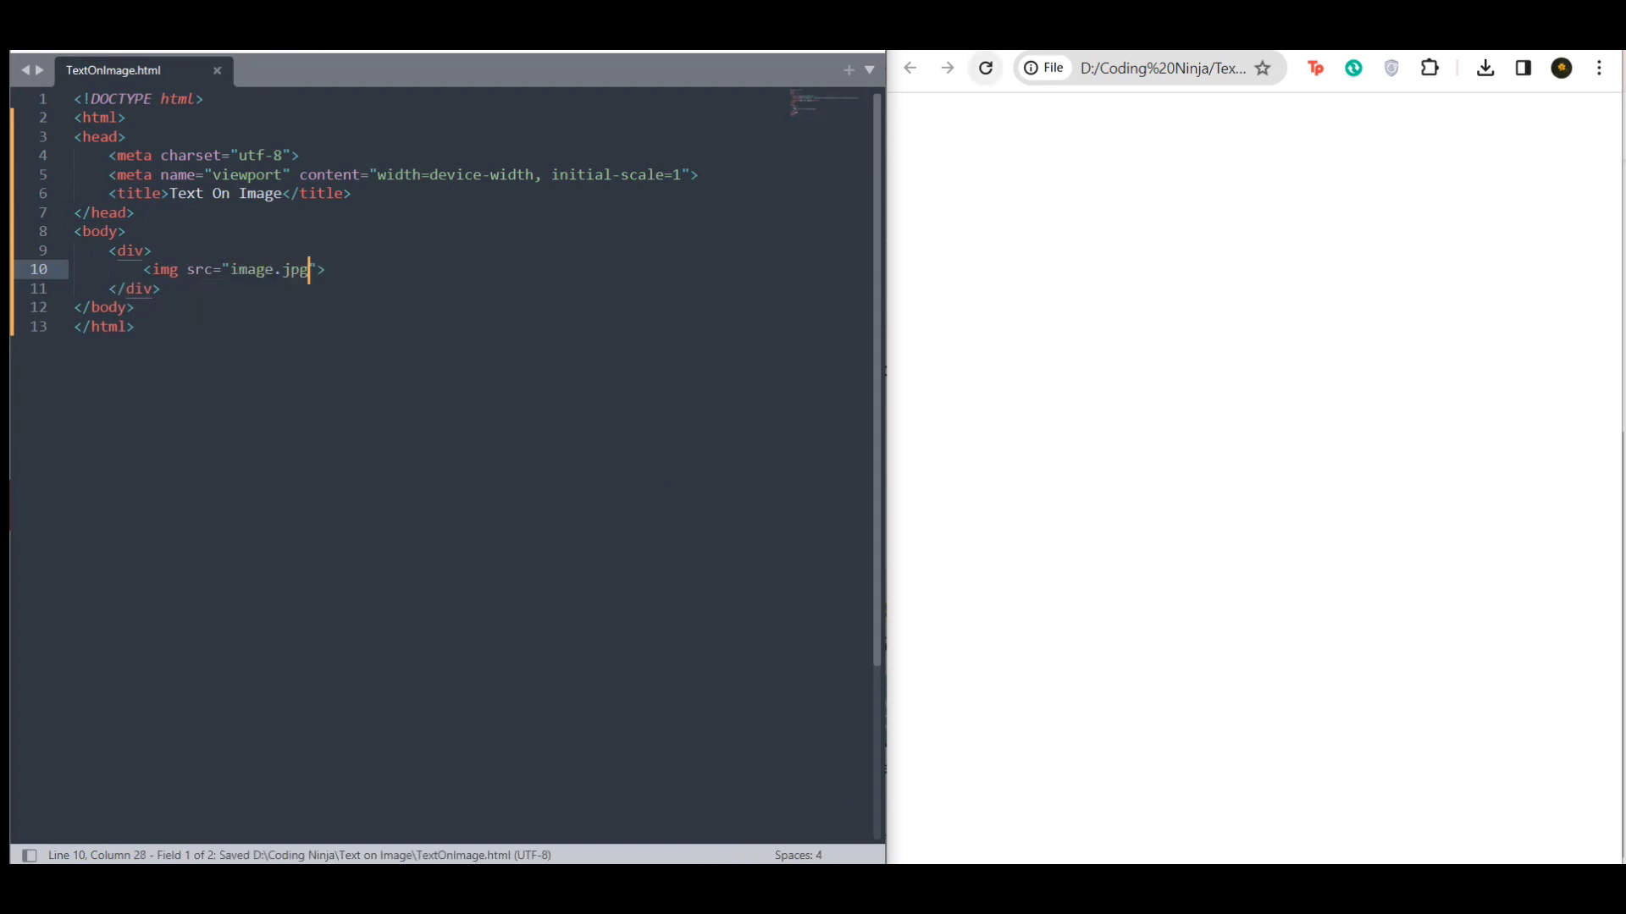
{"action": "key", "text": "enter"}
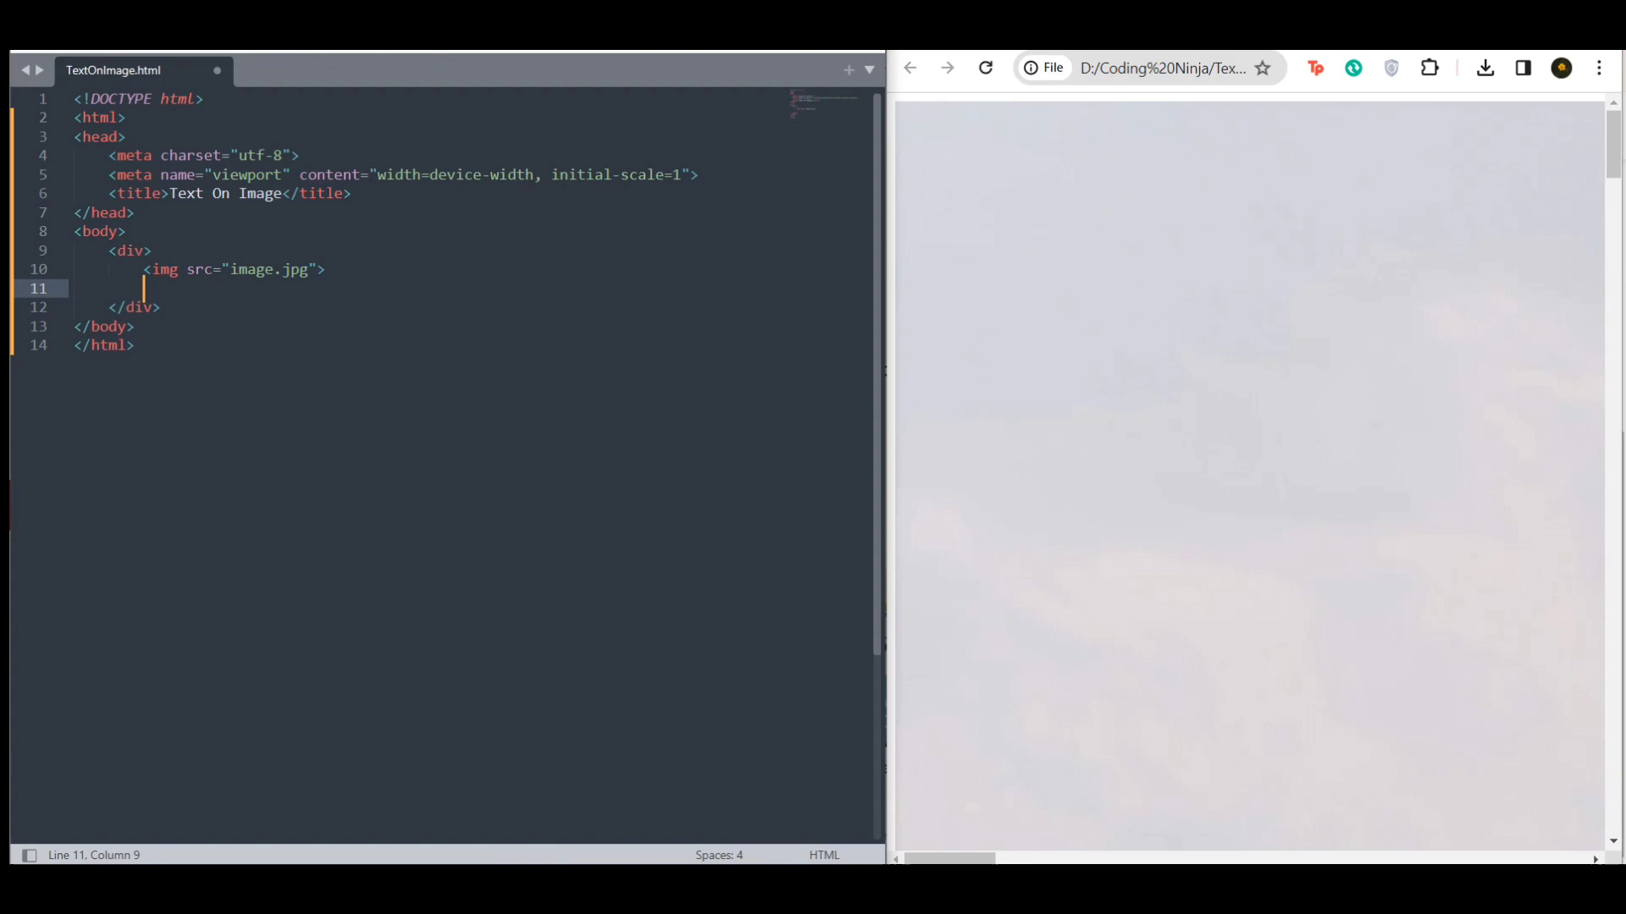
{"action": "type", "text": "<div></div>"}
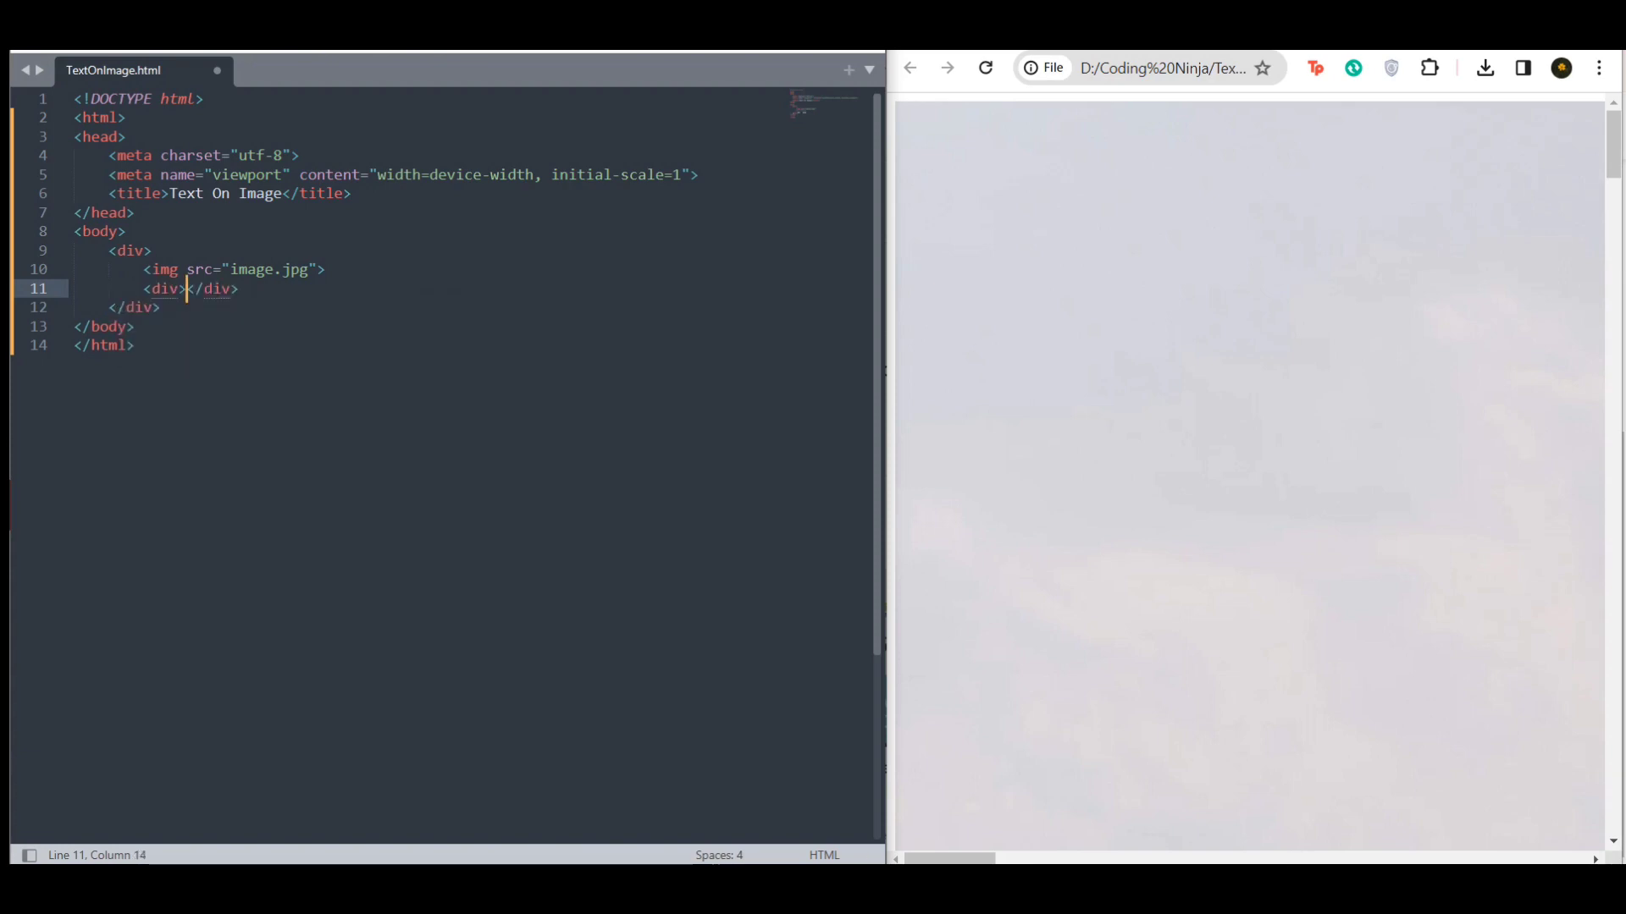
{"action": "type", "text": "Sample Text"}
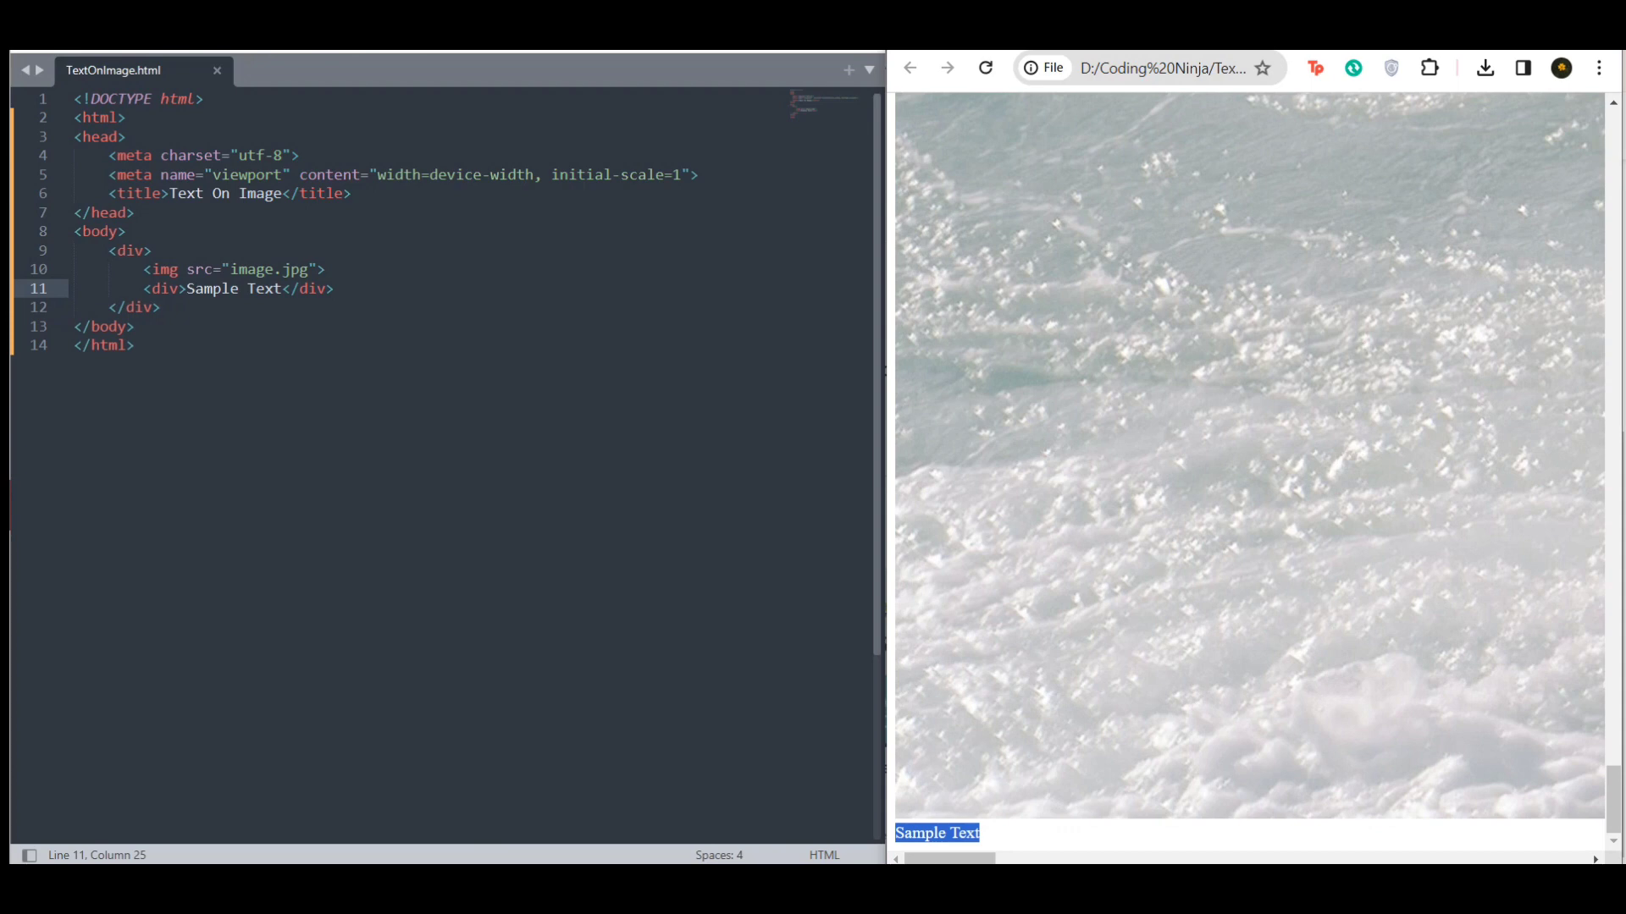
Add class="container" to the outer div, class="text" to the inner div, and start a <style> block.
{"action": "type", "text": "class=\""}
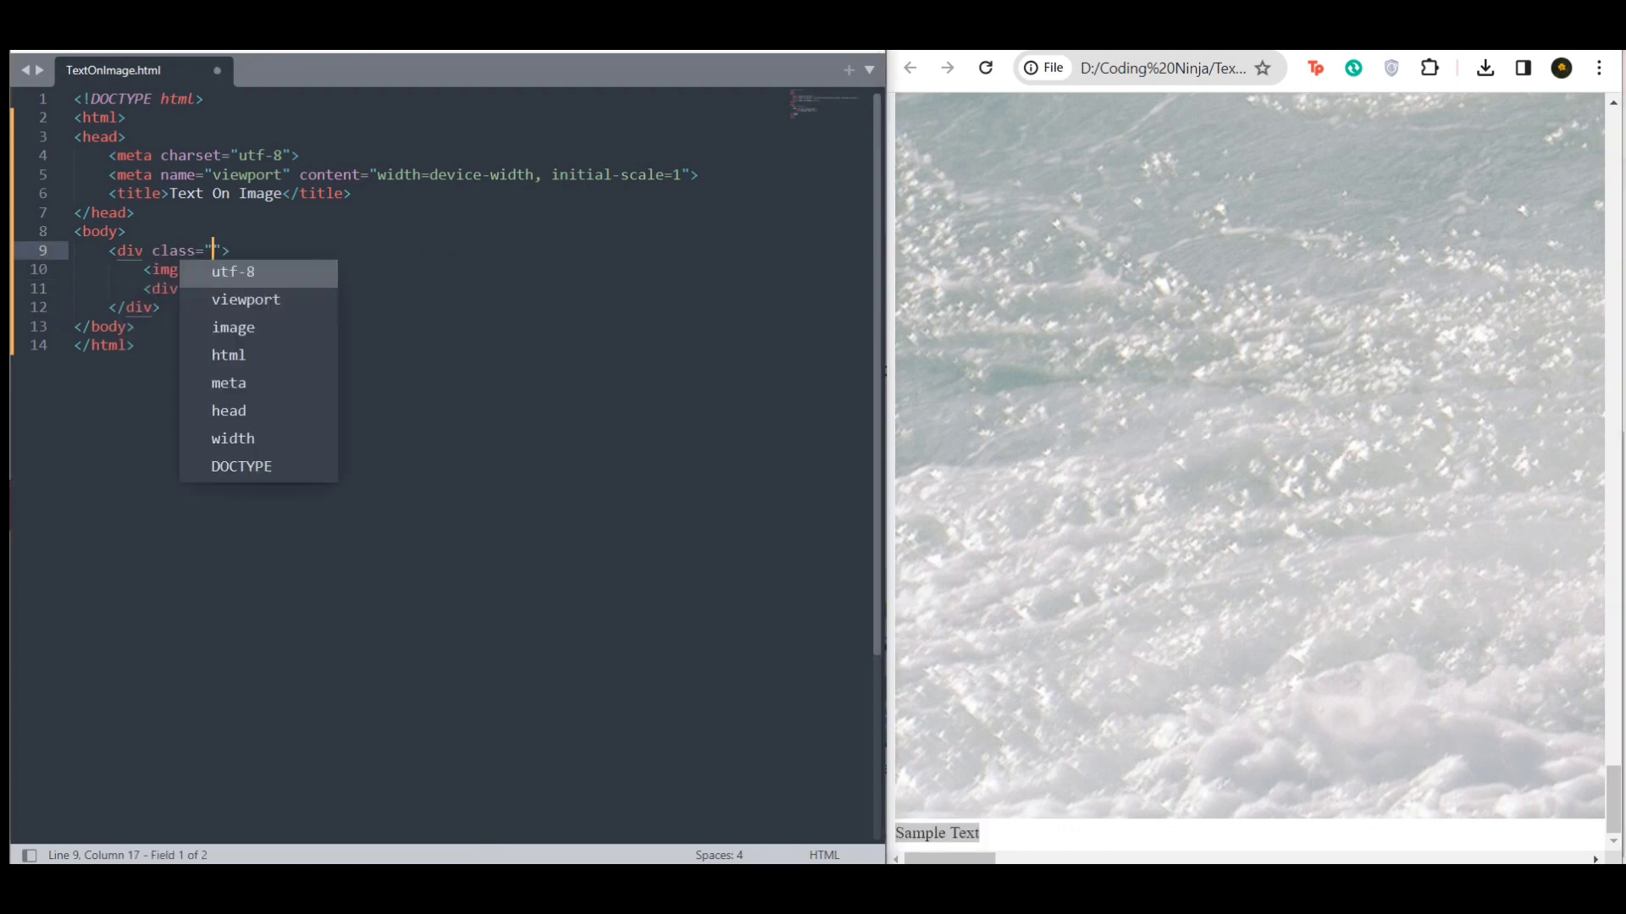
{"action": "type", "text": "container"}
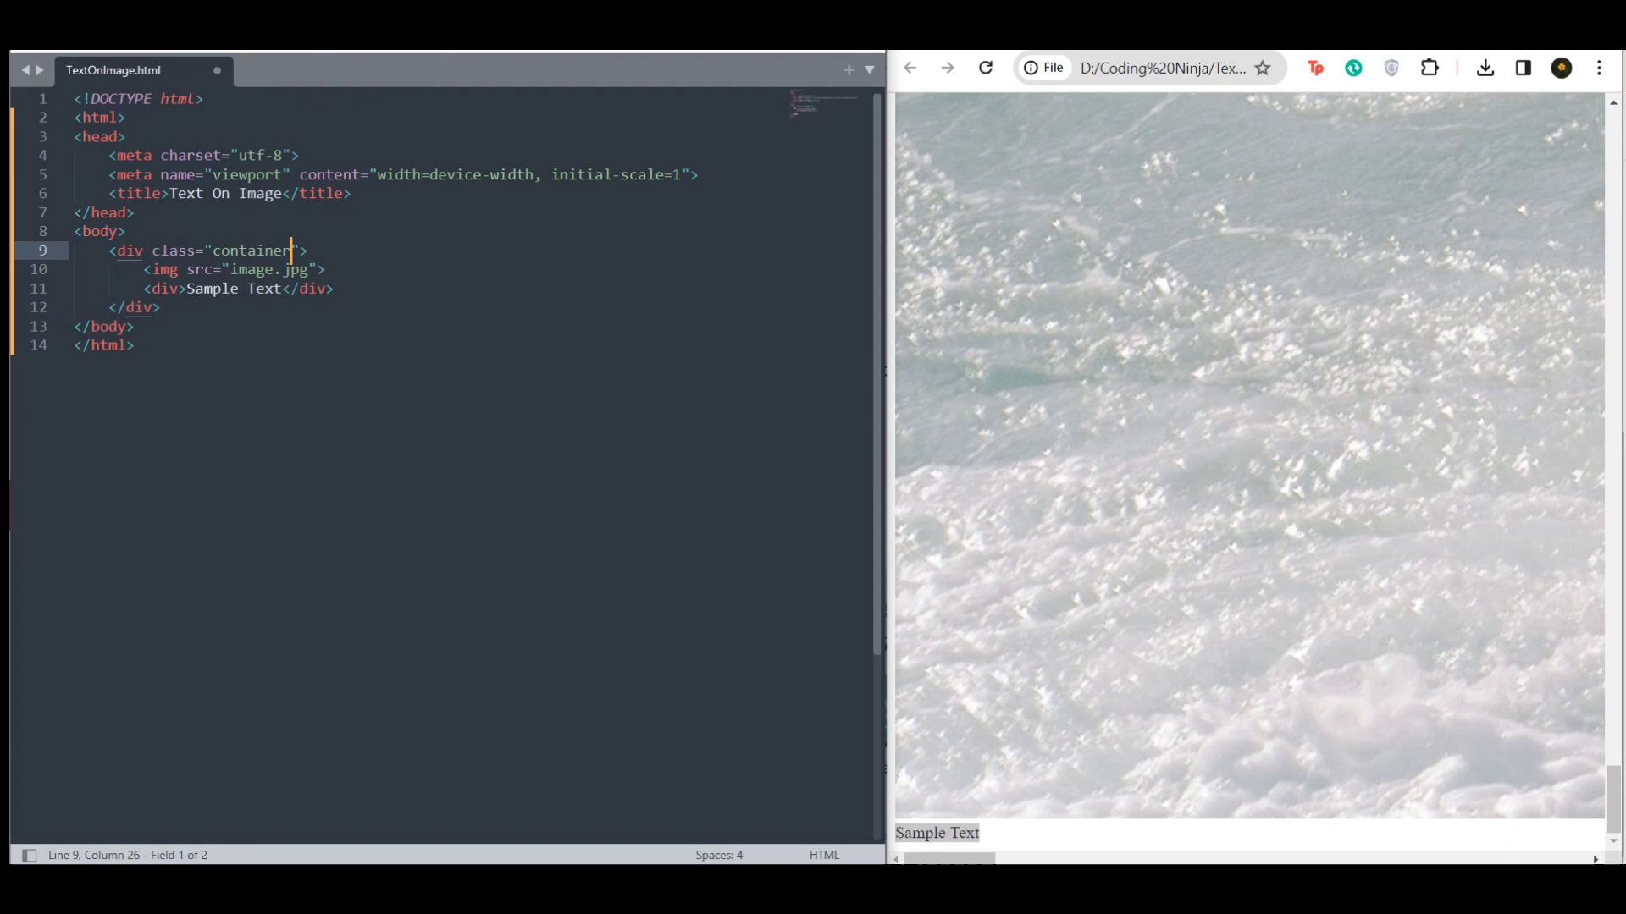
{"action": "type", "text": "class=\"\""}
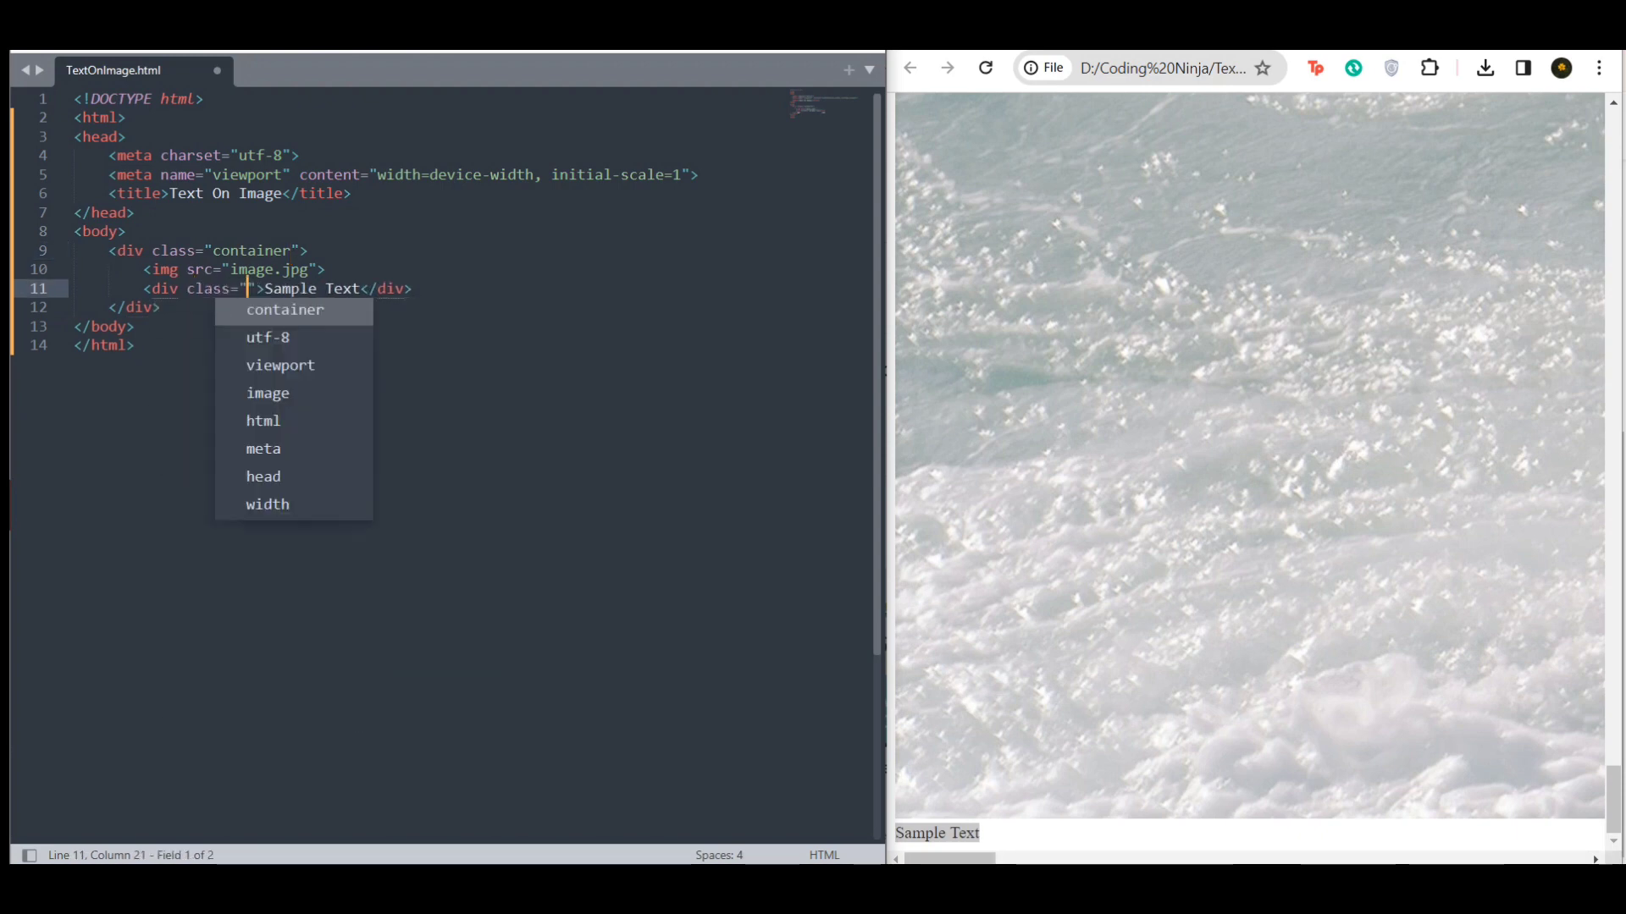
{"action": "type", "text": "text"}
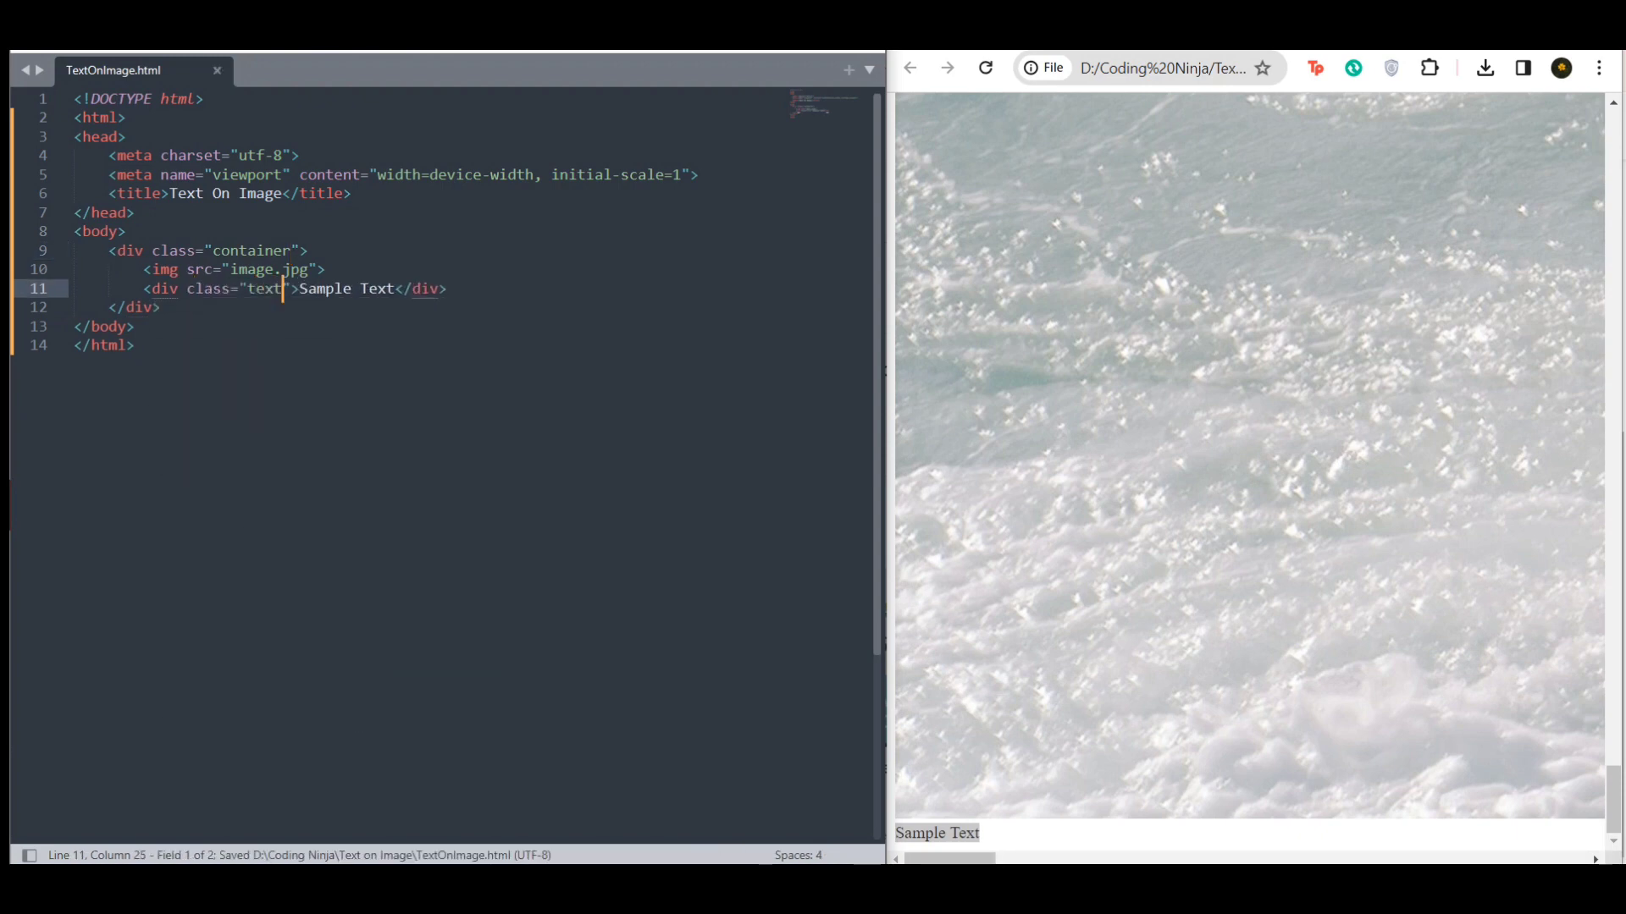
{"action": "type", "text": "<style type=\"text/css\">"}
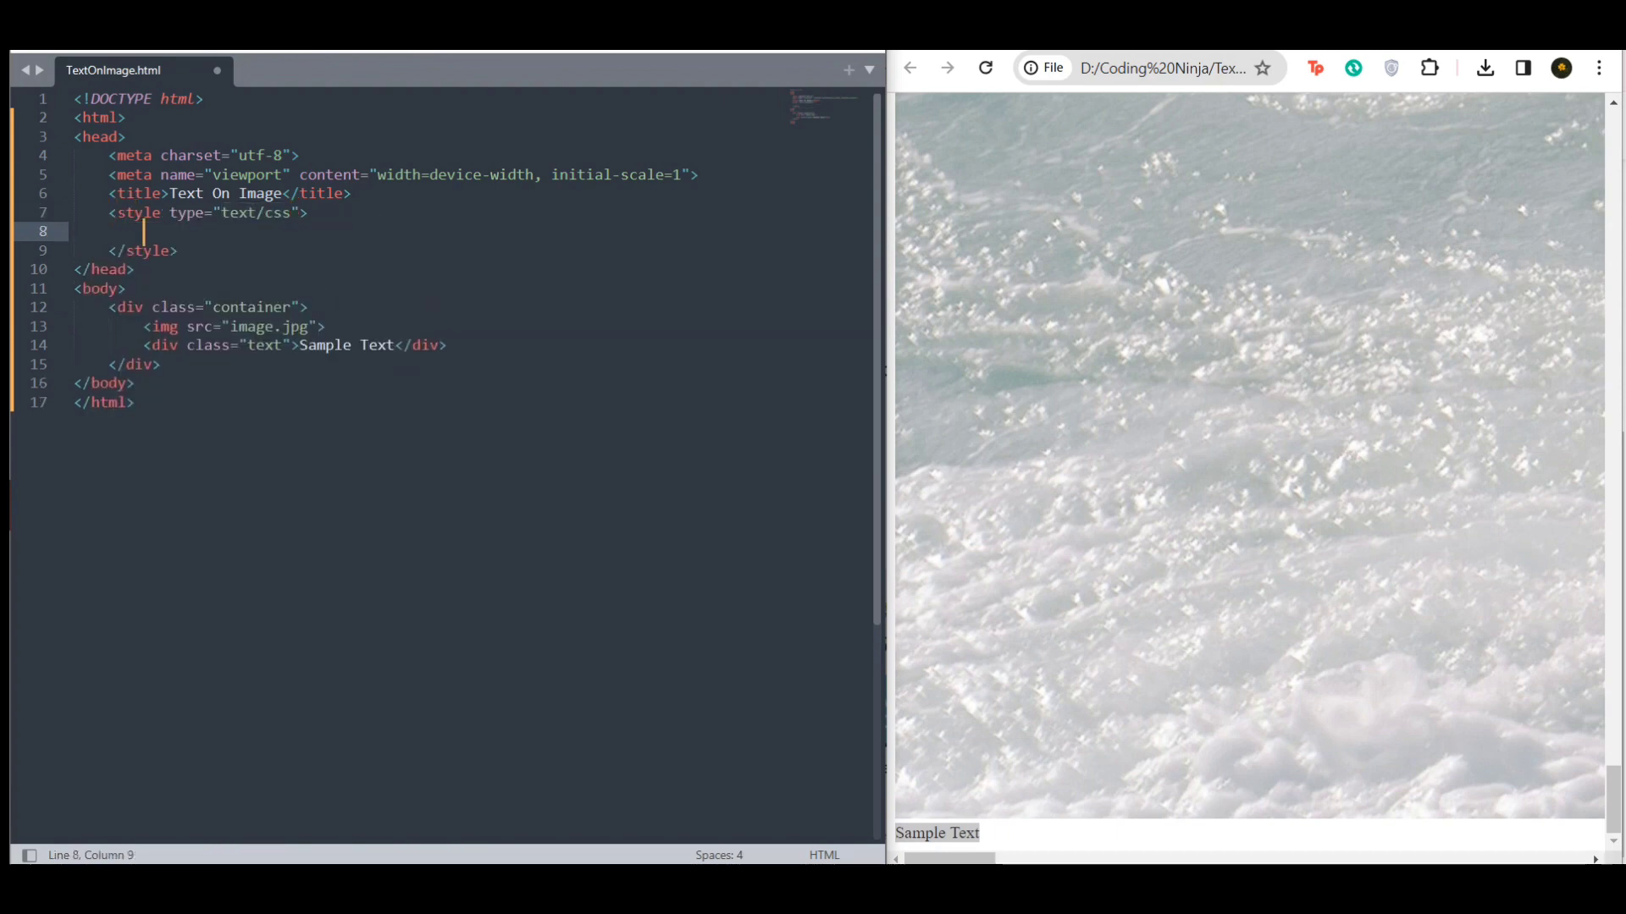
Write a .container rule with position: relative and width: 400px.
{"action": "type", "text": ".container{}"}
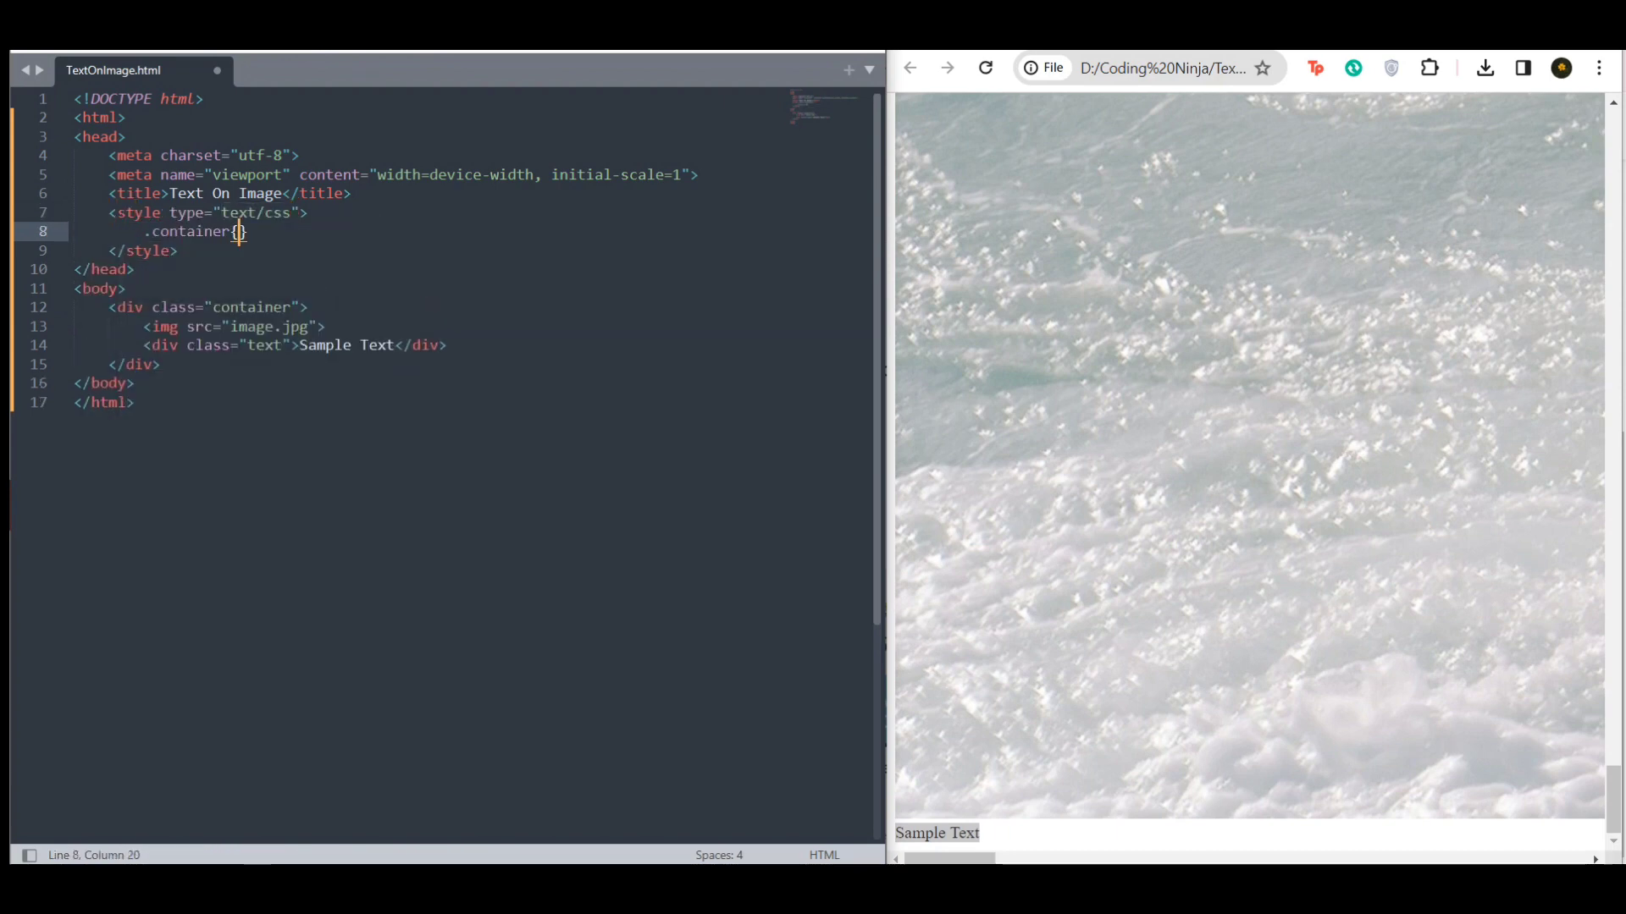
{"action": "type", "text": "position: e"}
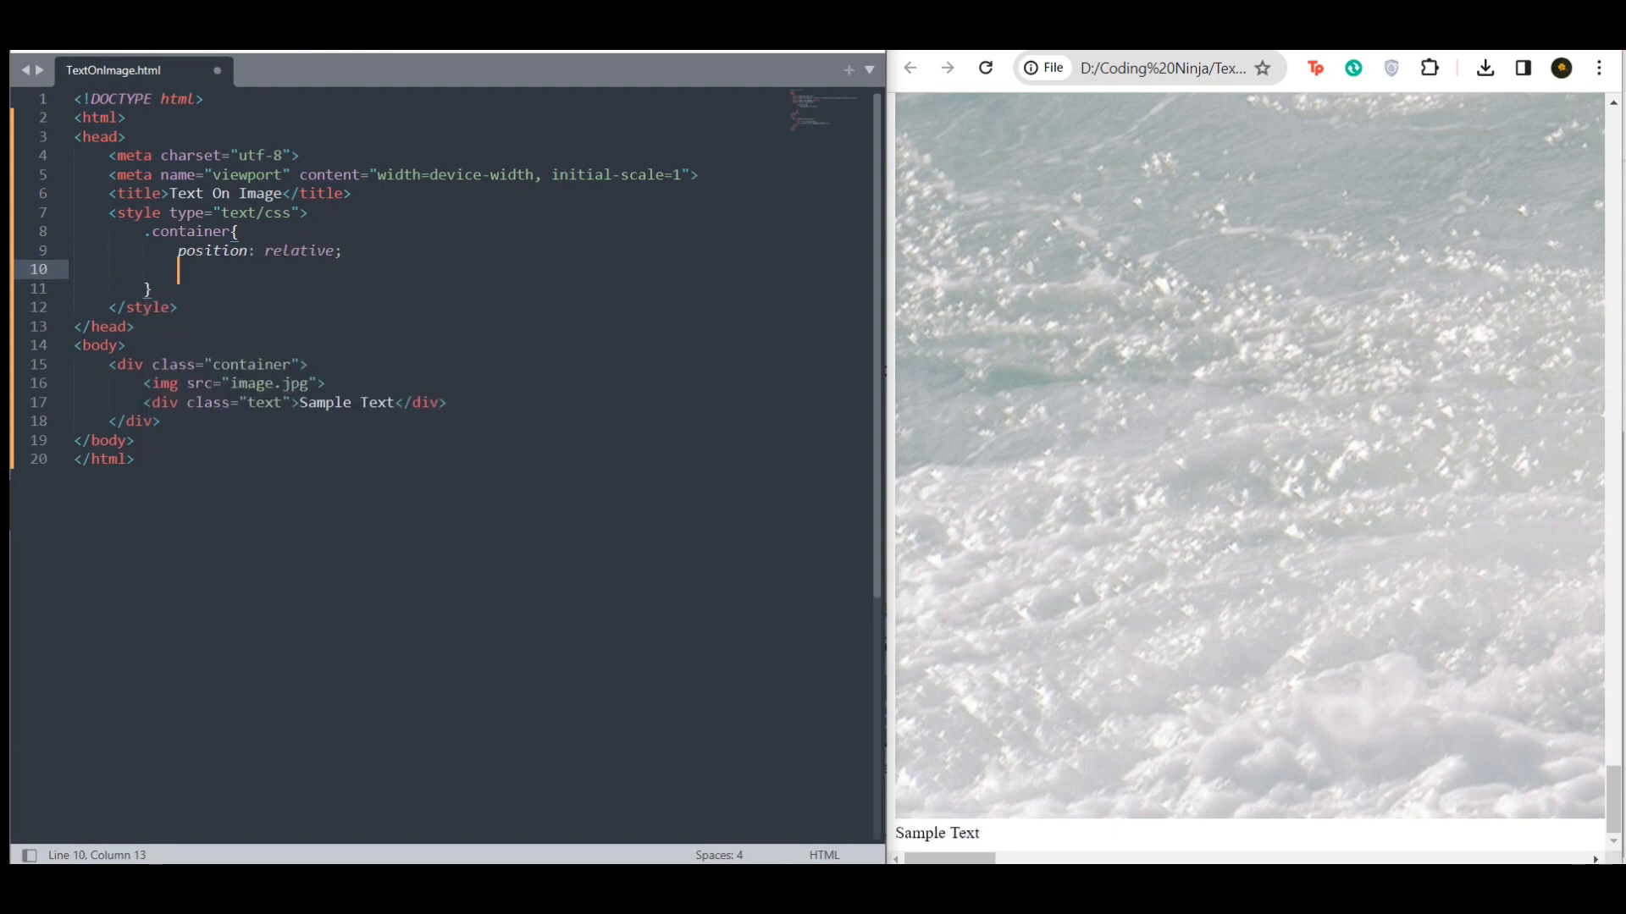
{"action": "type", "text": "width: ;"}
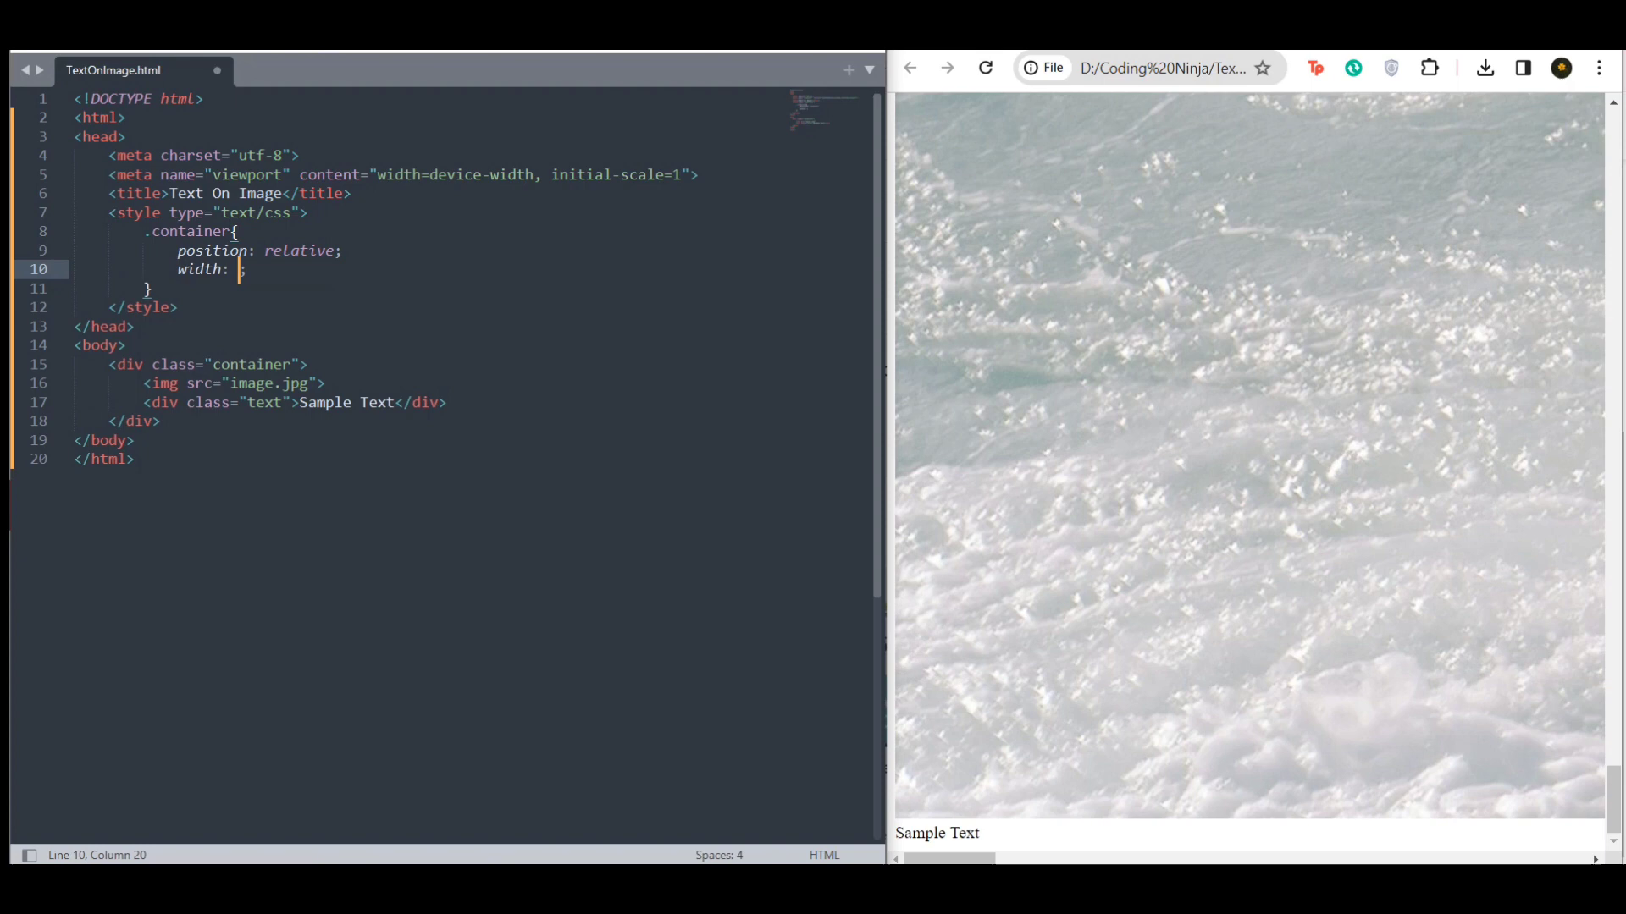
{"action": "type", "text": "400px"}
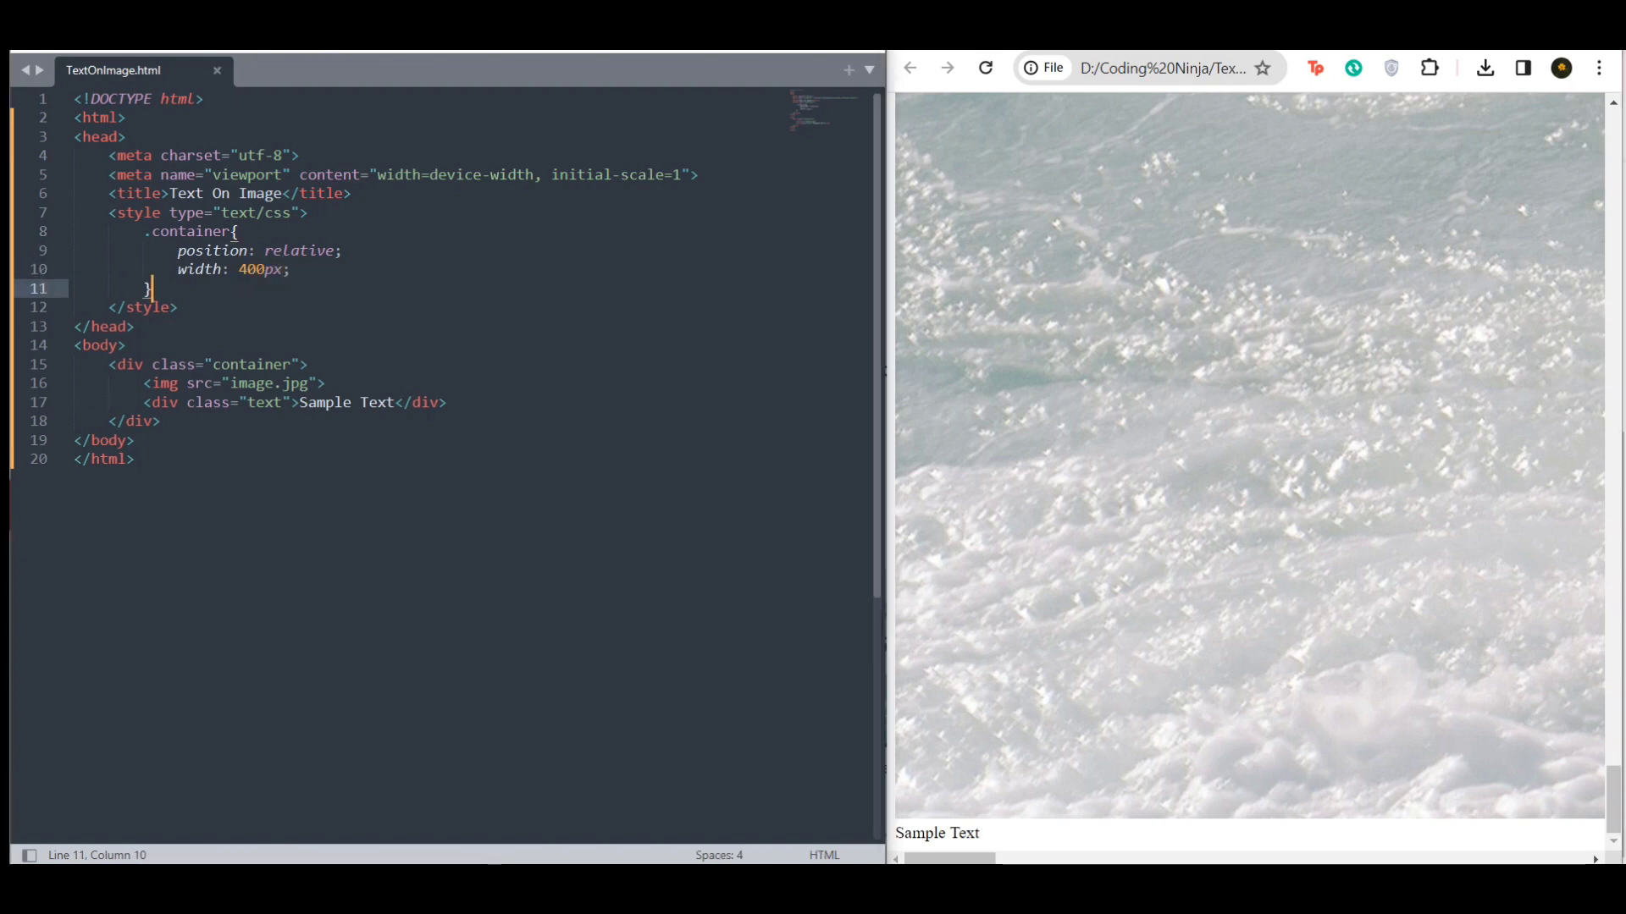
Add a .container img rule with width: 100% and start a new line below it.
{"action": "type", "text": ".container"}
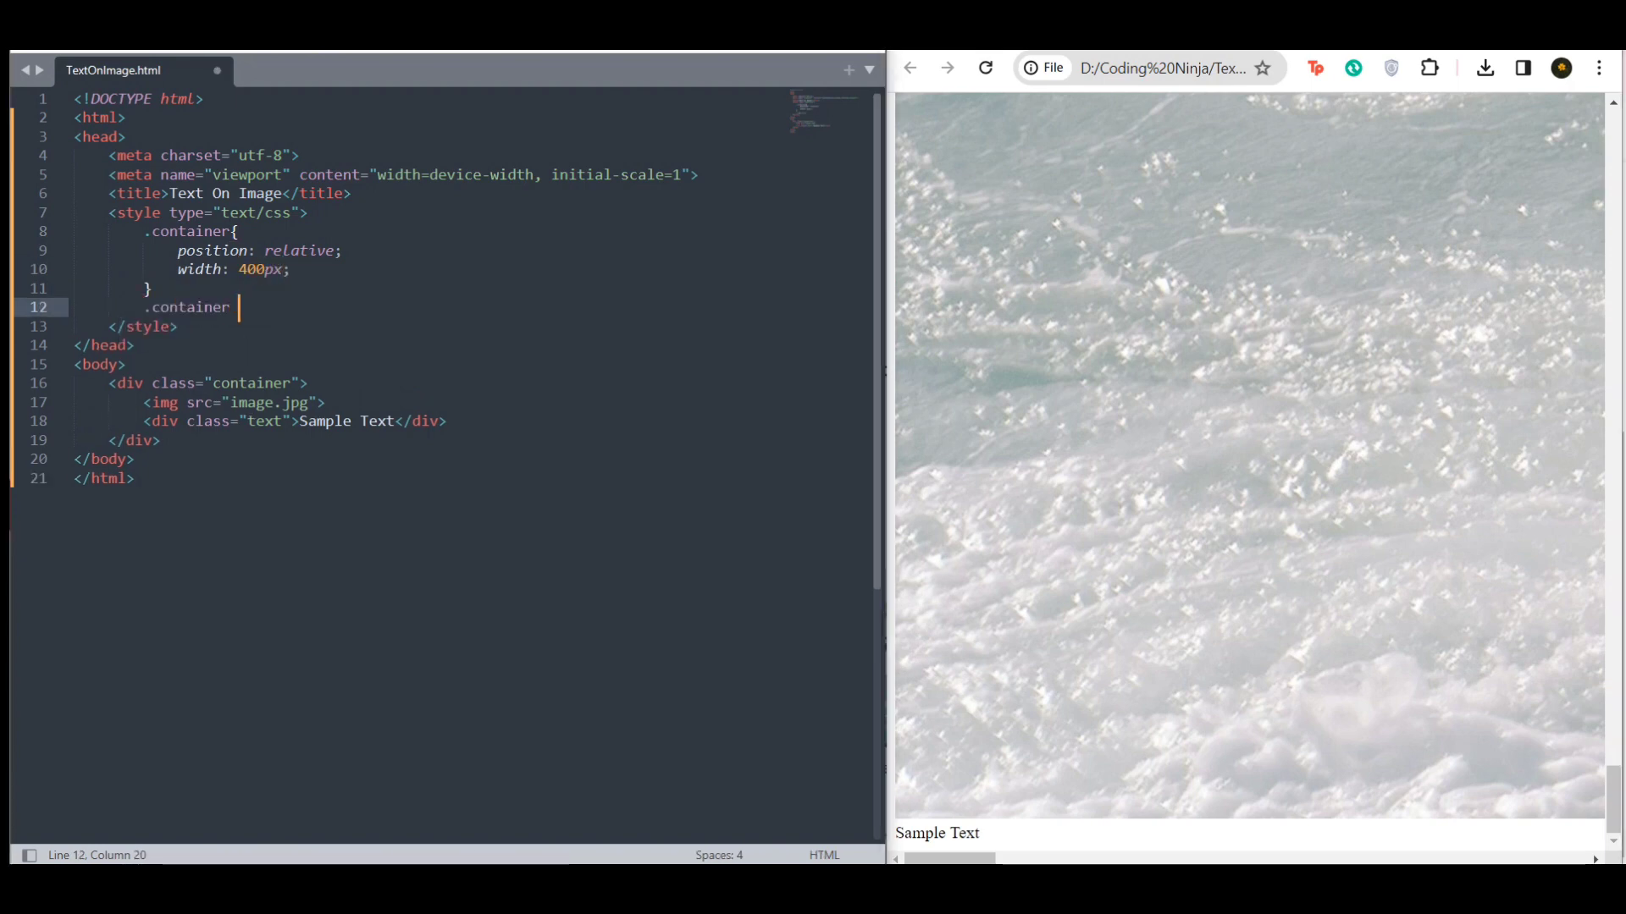
{"action": "type", "text": "img"}
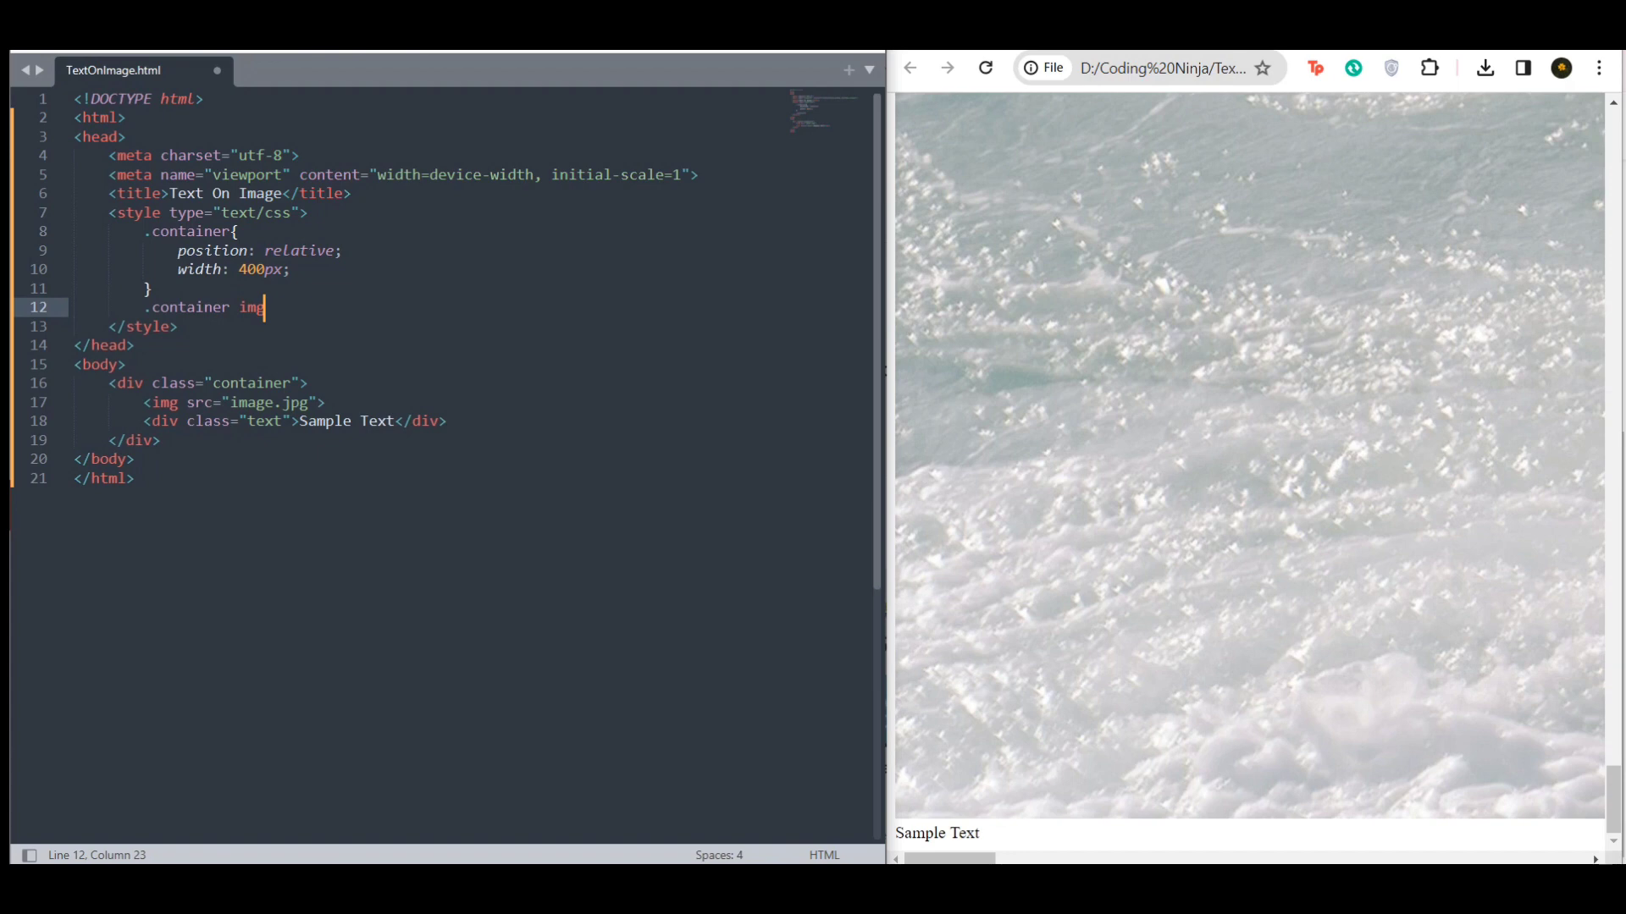
{"action": "type", "text": "{"}
{"action": "type", "text": "width: 100%"}
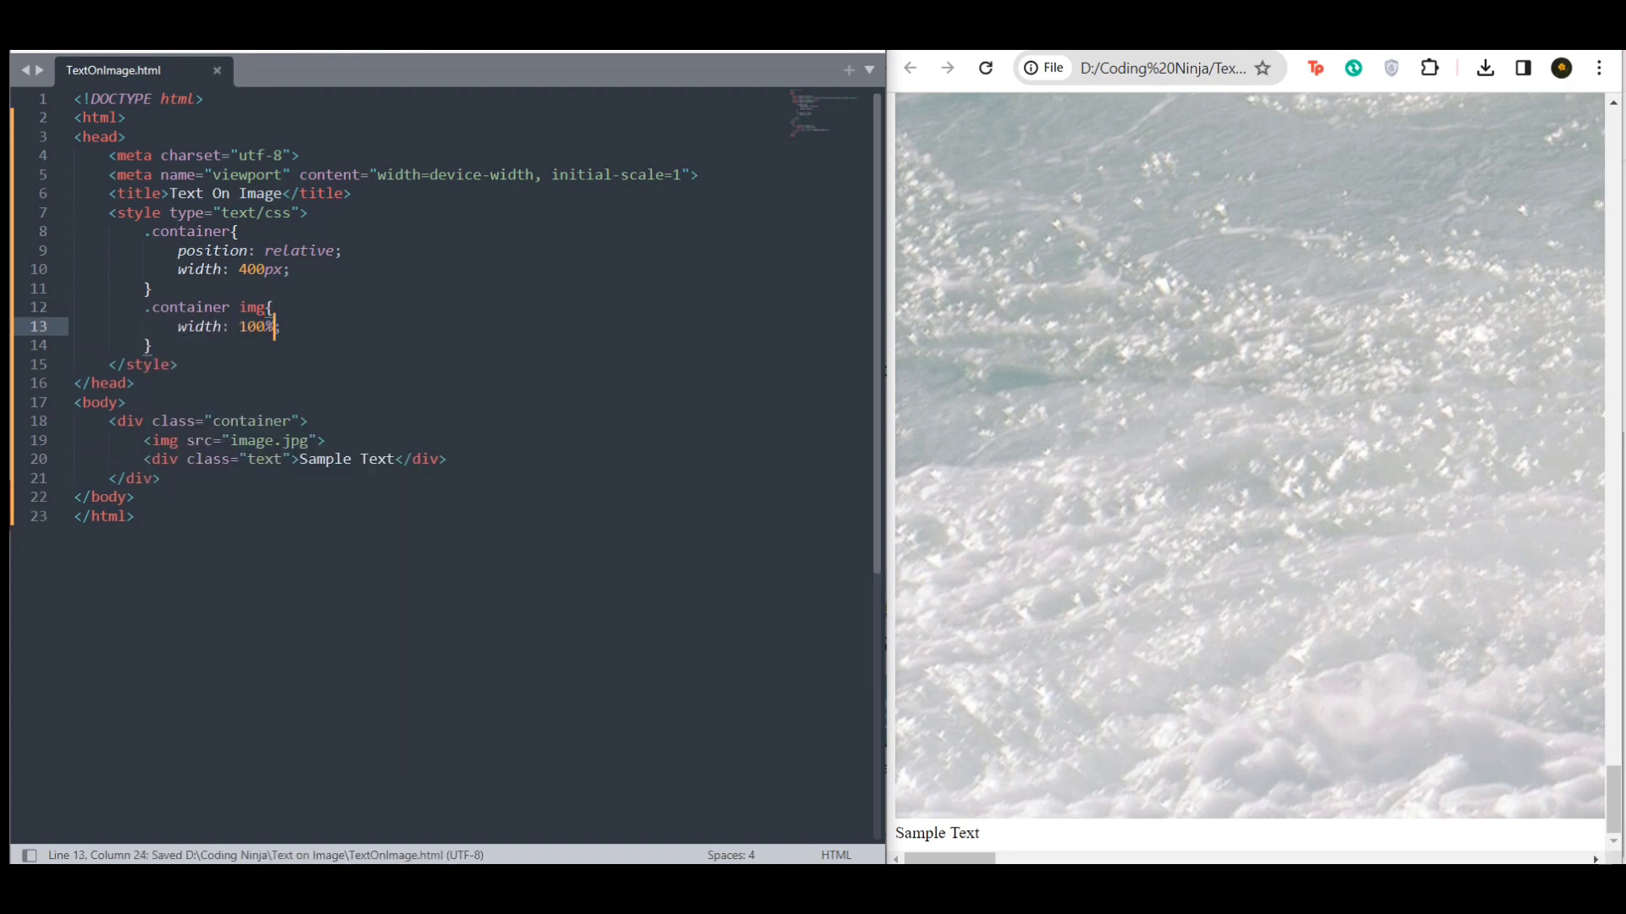
{"action": "left_click", "coordinate": [985, 68]}
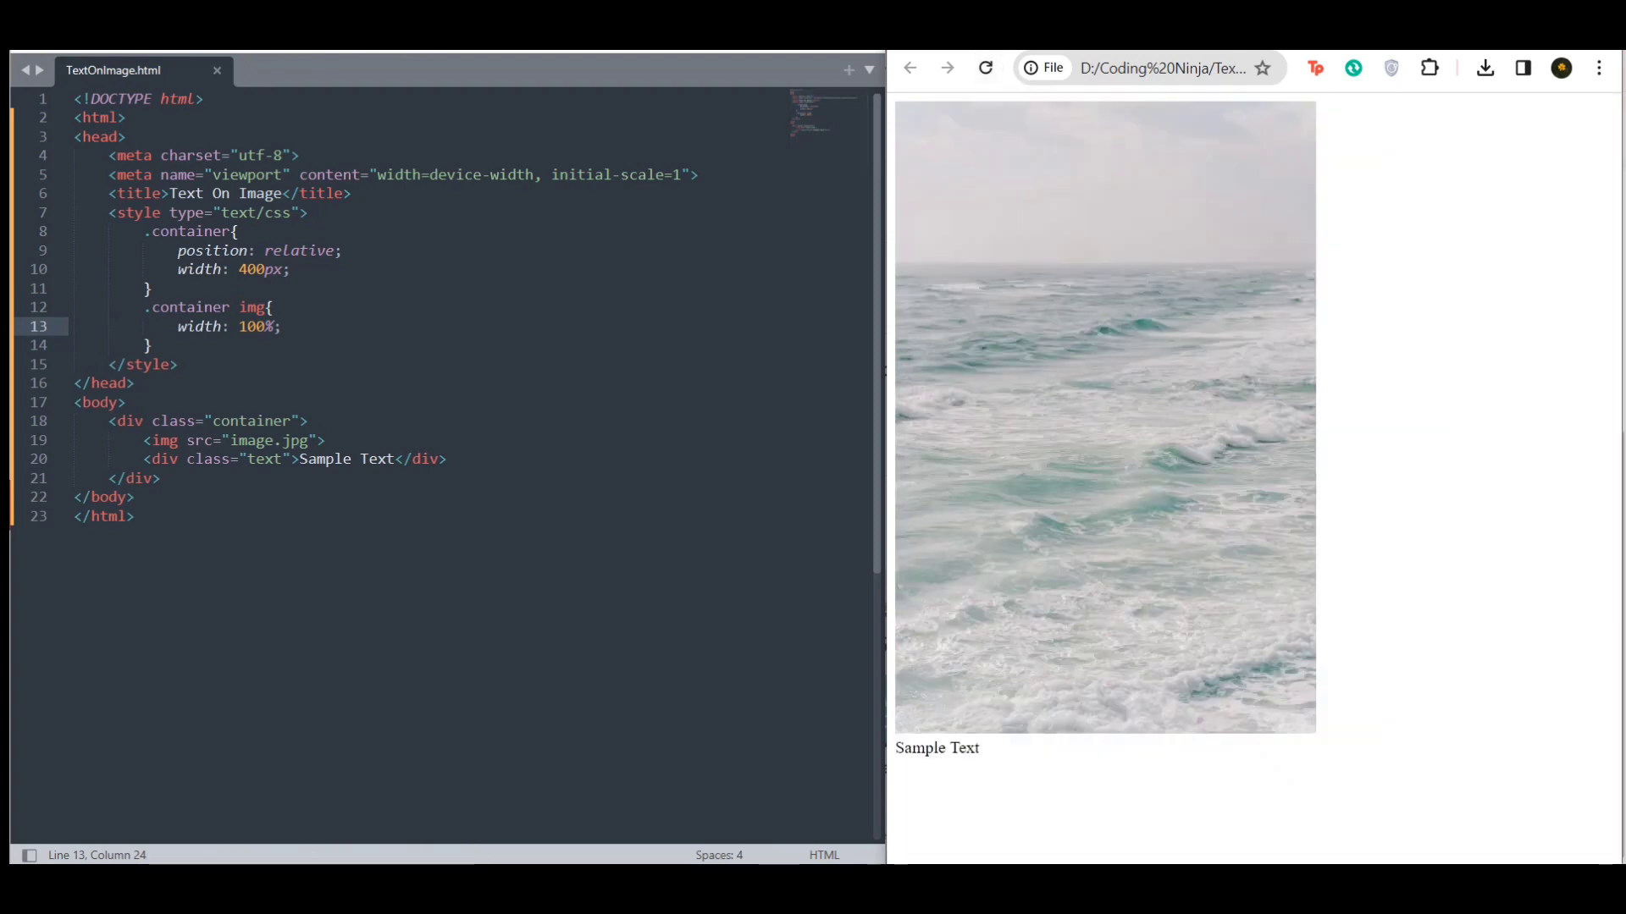
{"action": "key", "text": "enter"}
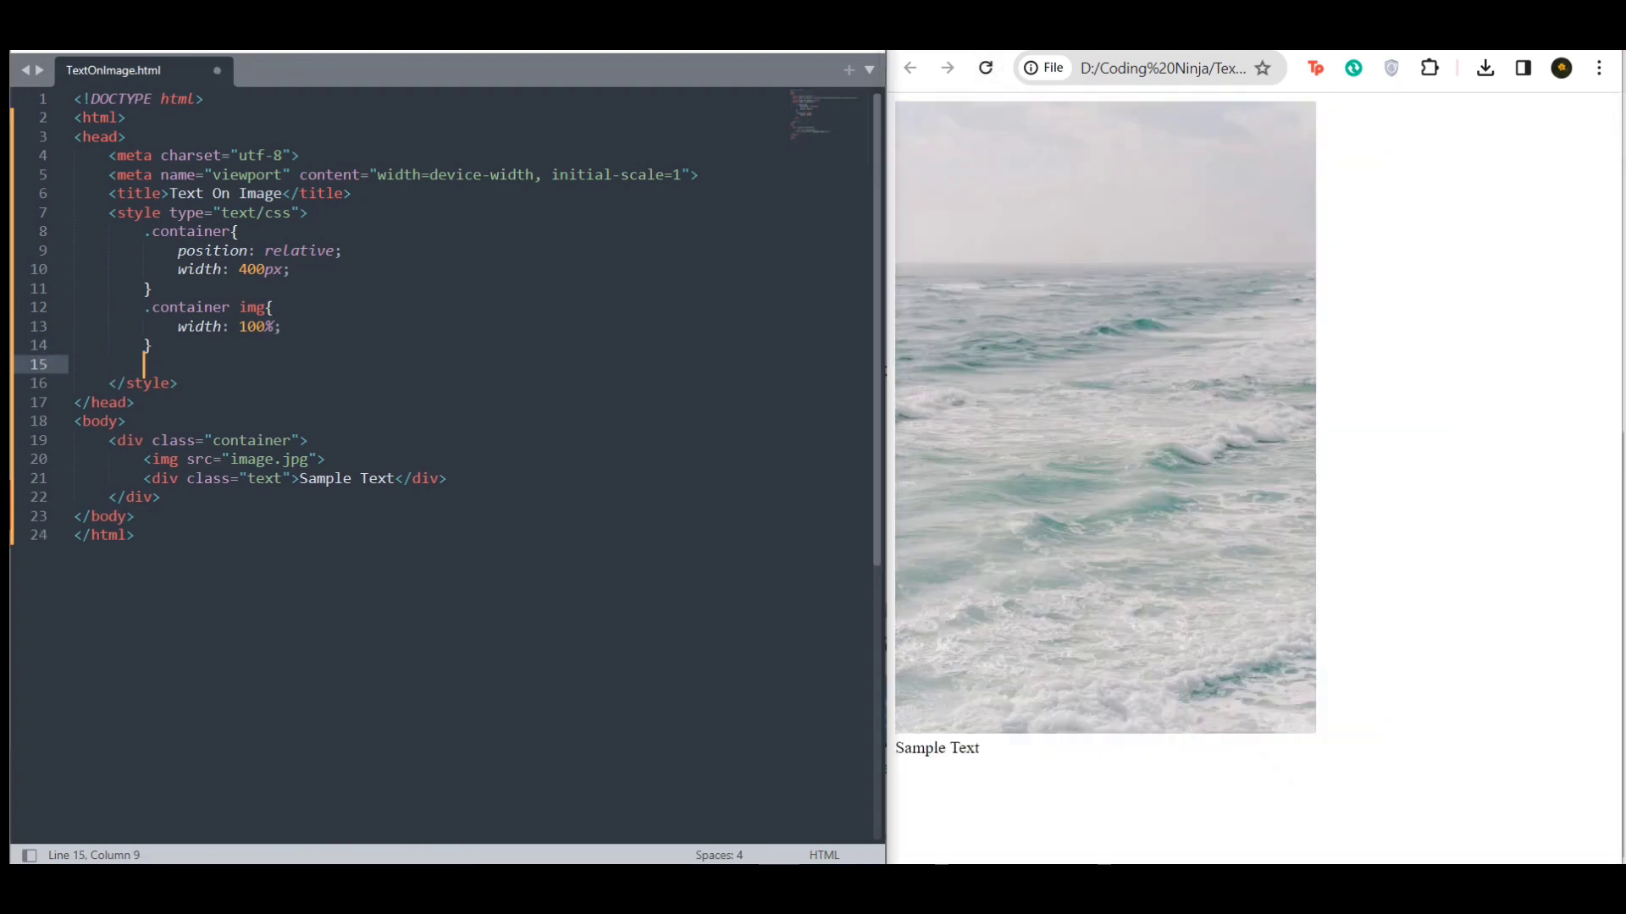
Write a .text rule with position: absolute, bottom: 10px and left: 10px.
{"action": "type", "text": ".text{"}
{"action": "type", "text": "position: absolute;"}
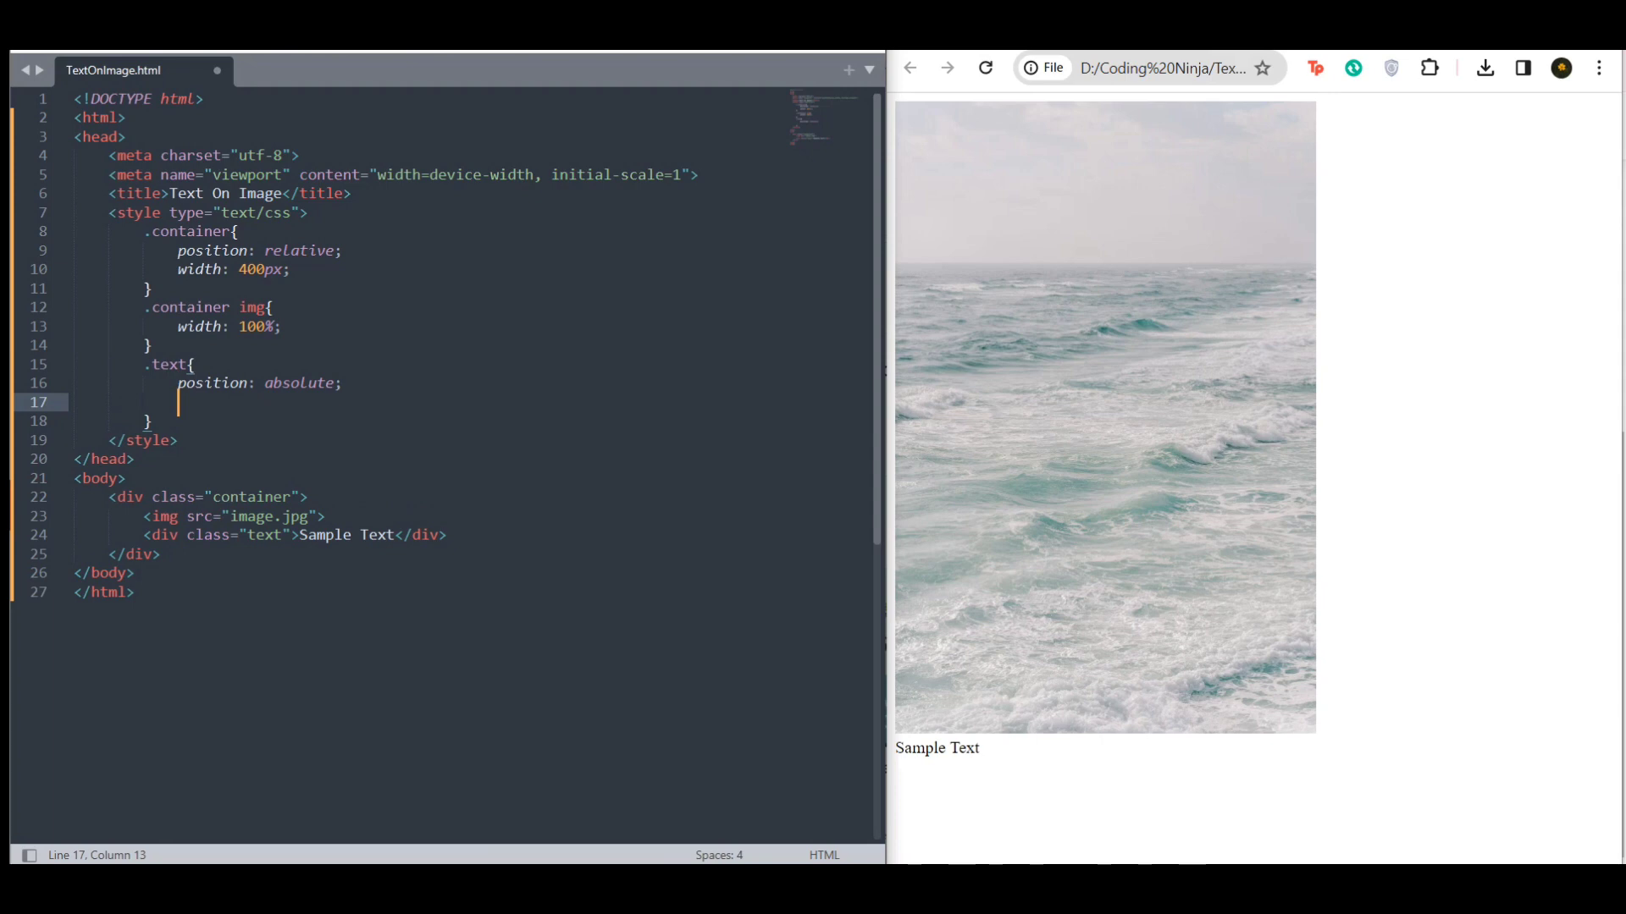
{"action": "type", "text": "bottom: 10px;"}
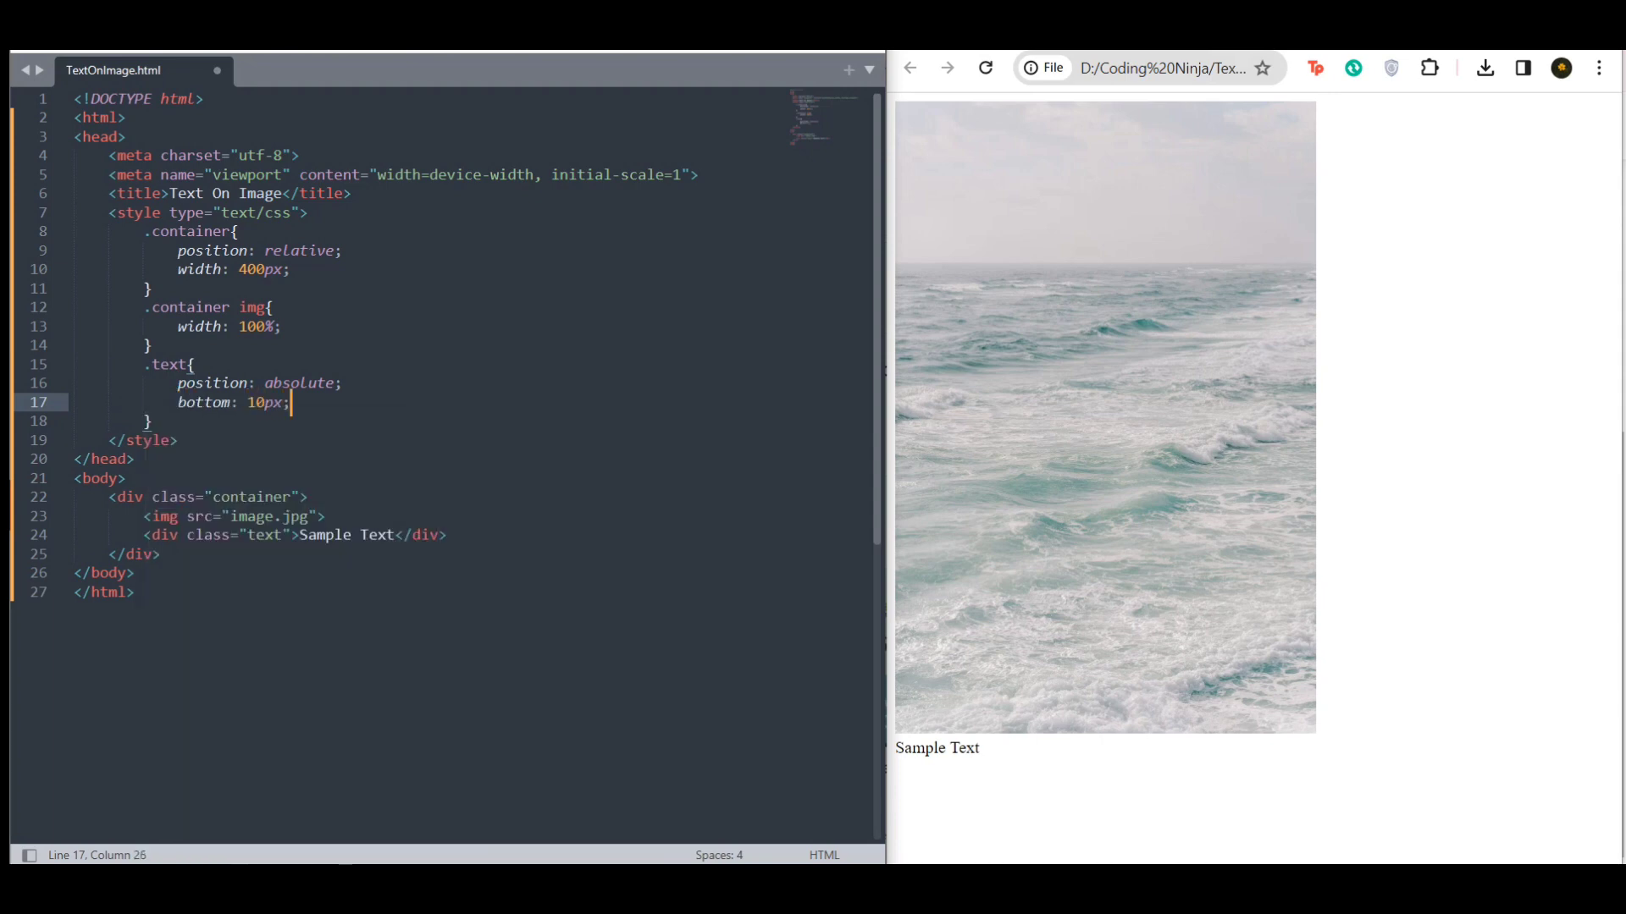
{"action": "key", "text": "enter"}
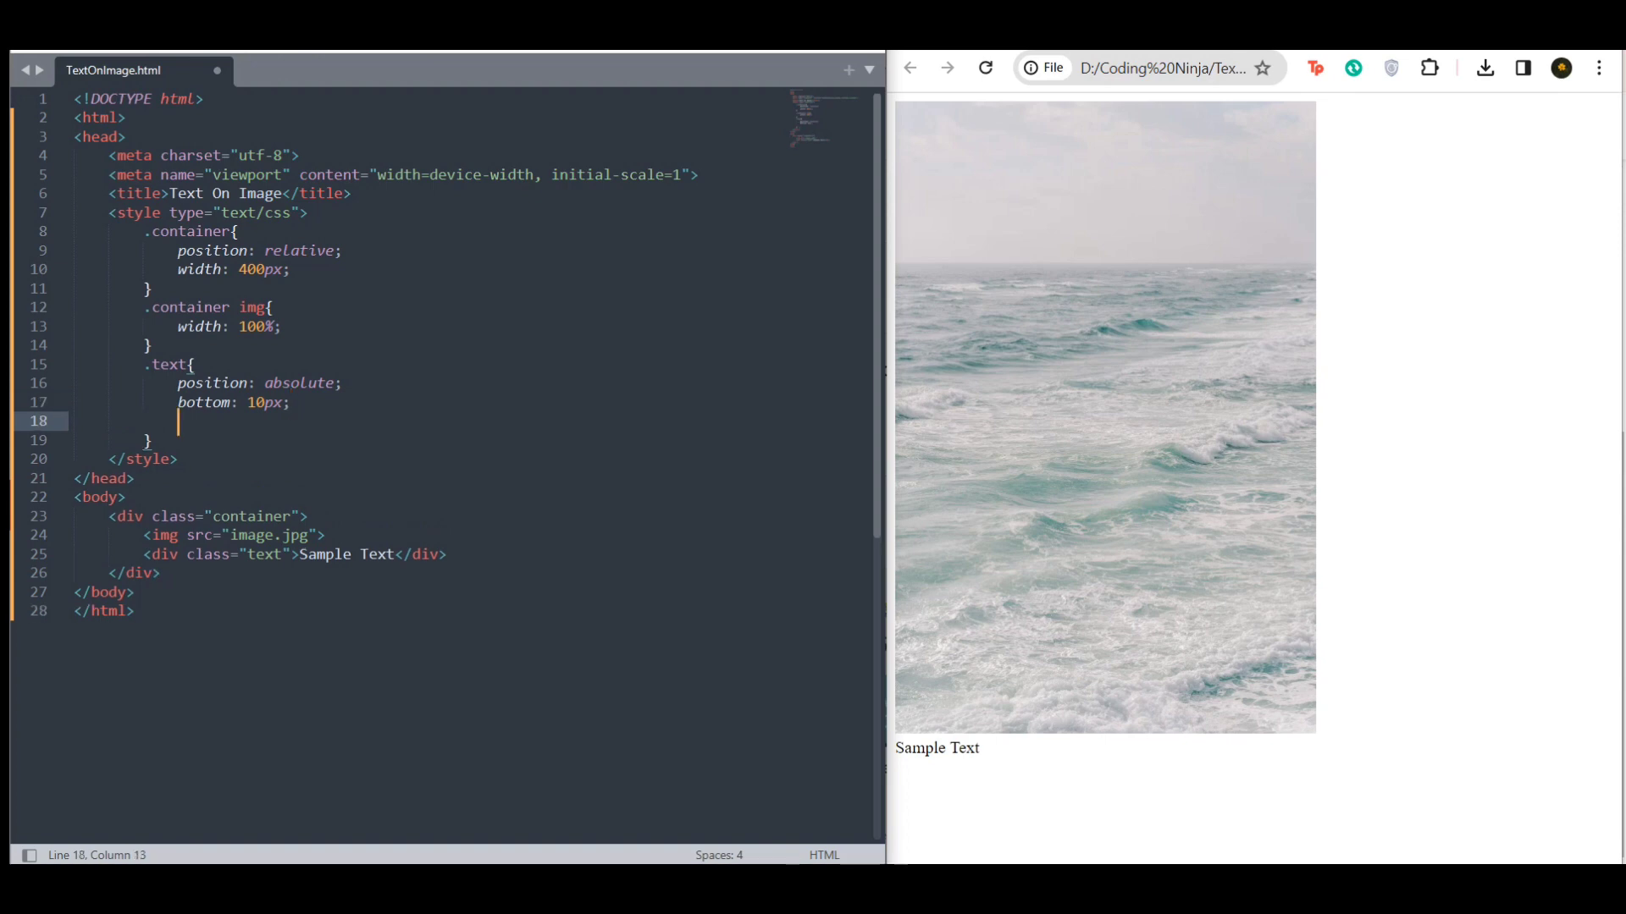
{"action": "type", "text": "left: 10px;"}
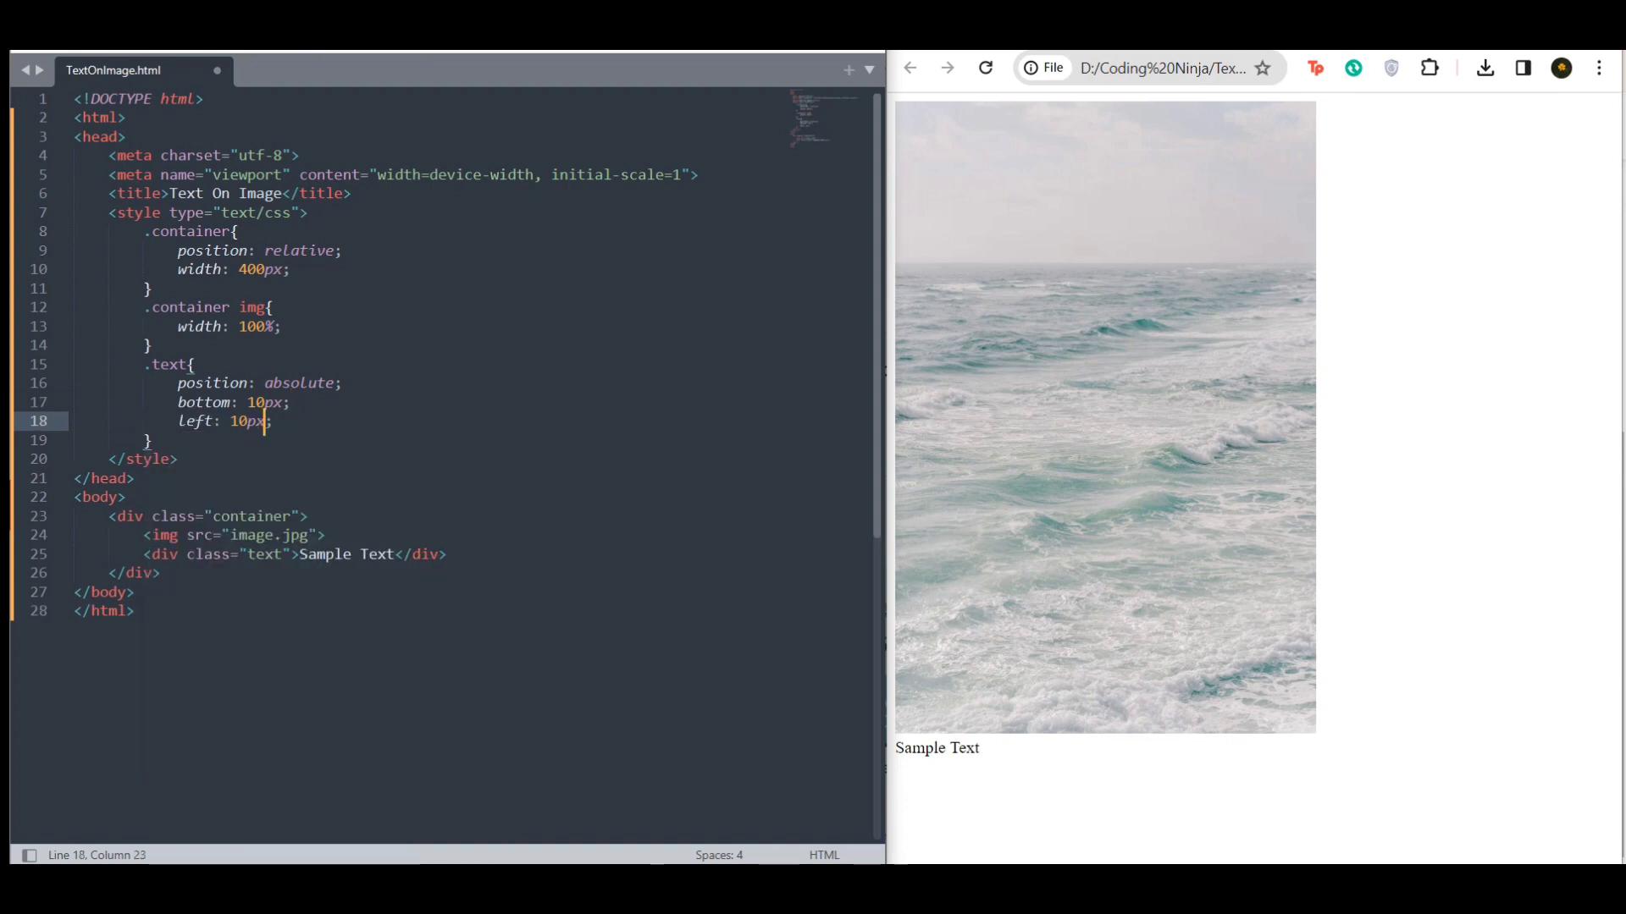
{"action": "key", "text": "ctrl+s"}
{"action": "type", "text": "color: ;"}
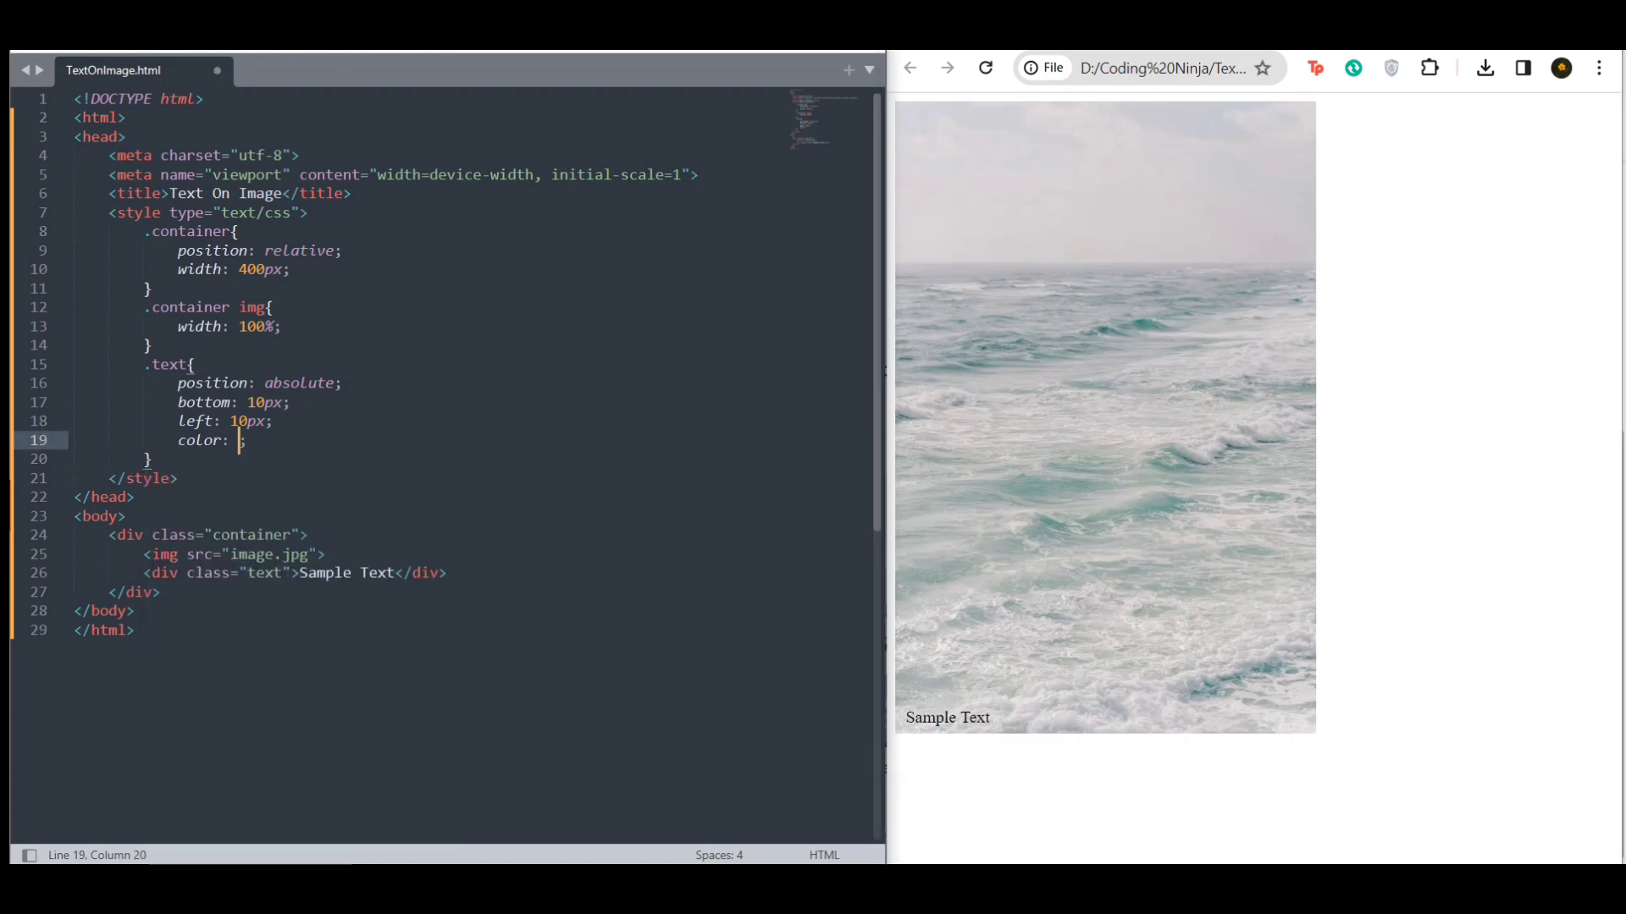
Add color: white, background-color: rgba(0,0,0,0.5) and padding: 5px to .text, then save.
{"action": "type", "text": "white;"}
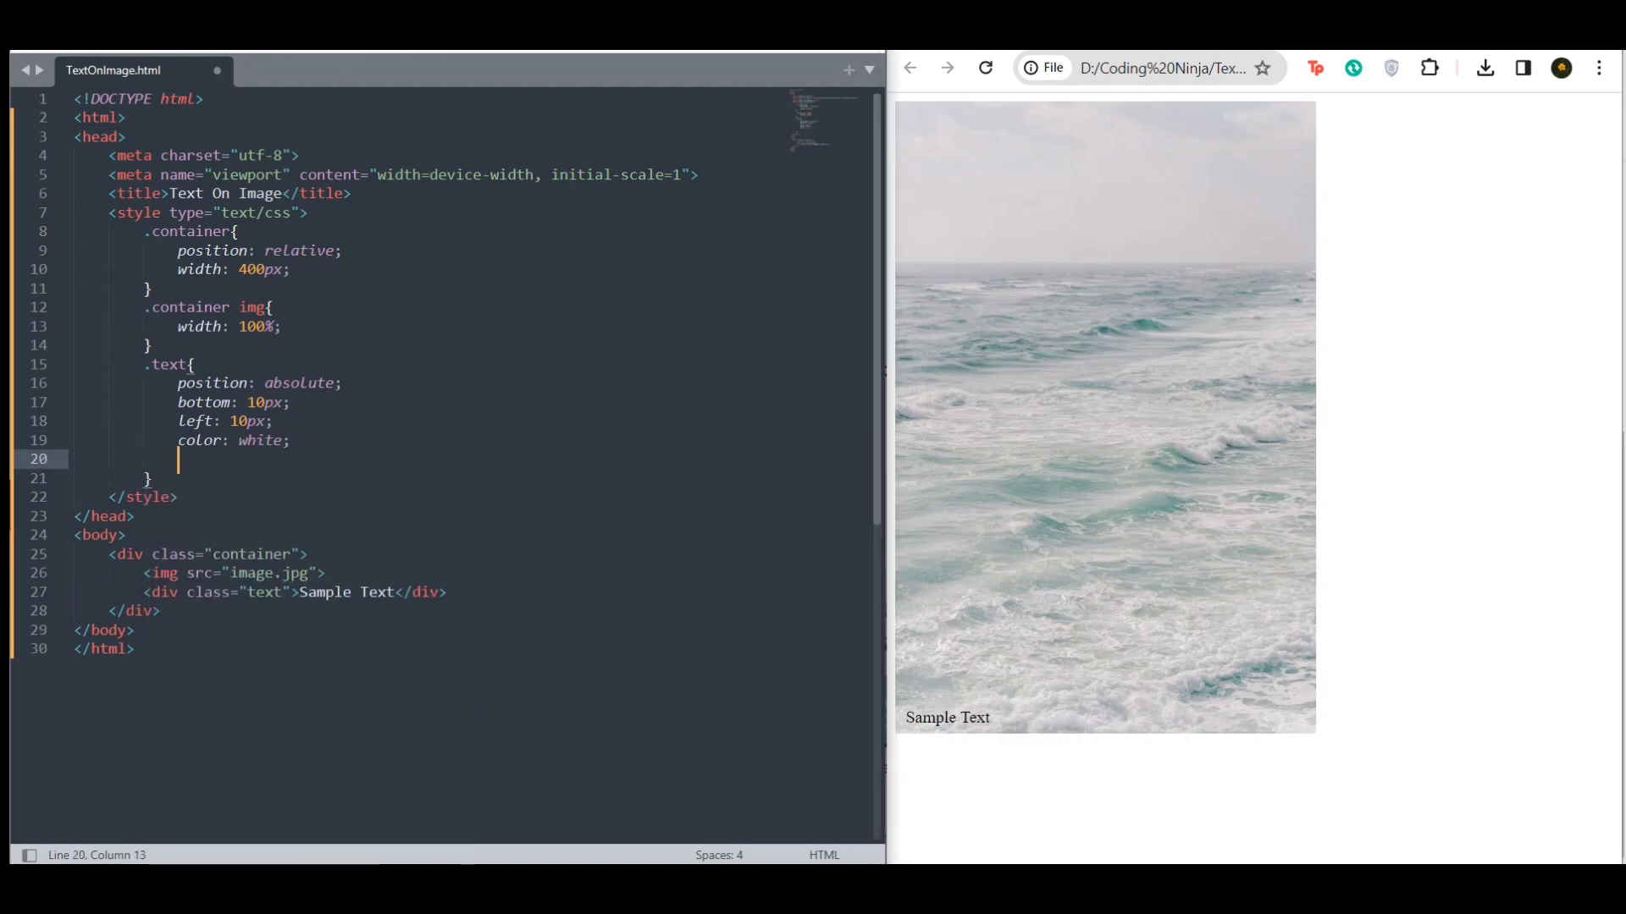
{"action": "type", "text": "background-color: rgba(0);"}
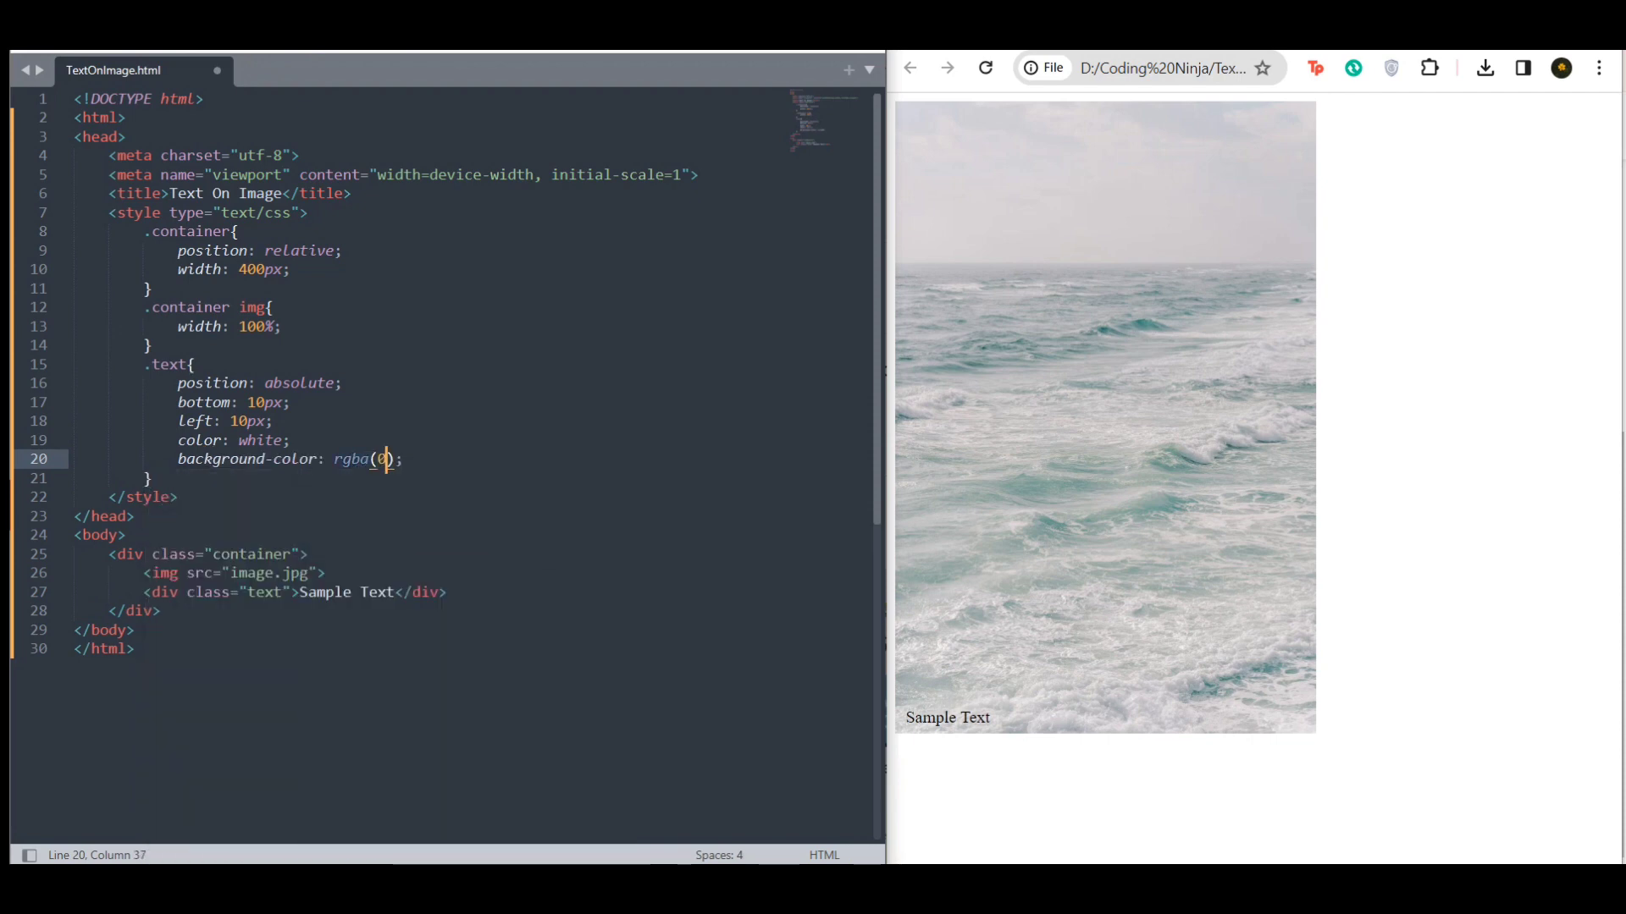
{"action": "type", "text": "0,0,0,5"}
{"action": "type", "text": "padding: ;"}
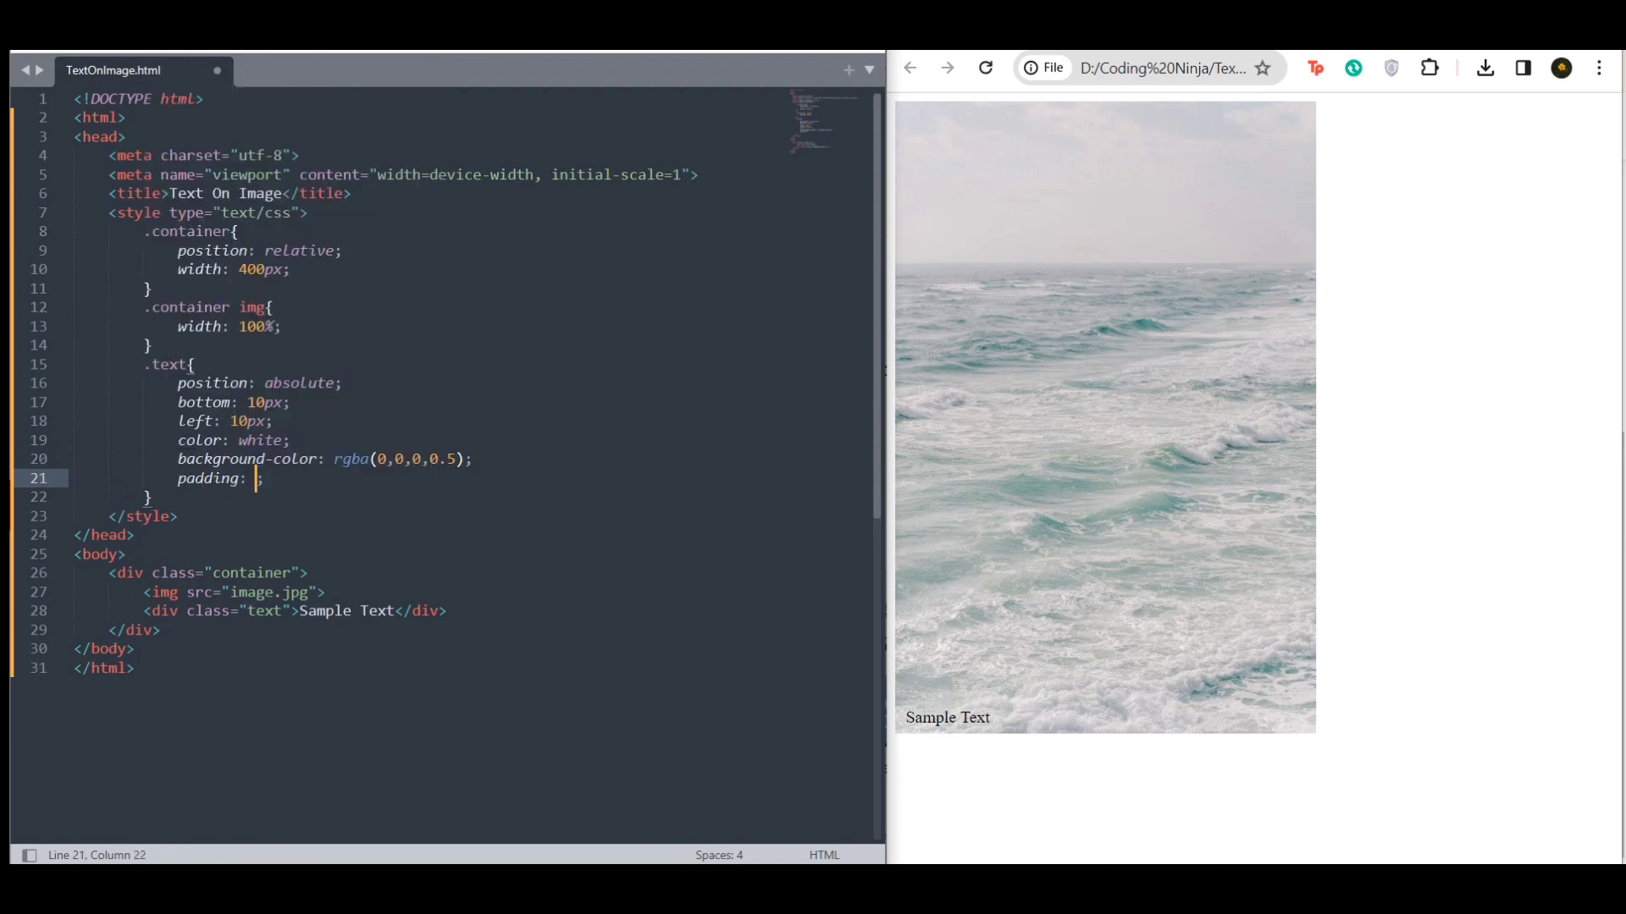
{"action": "type", "text": "5px"}
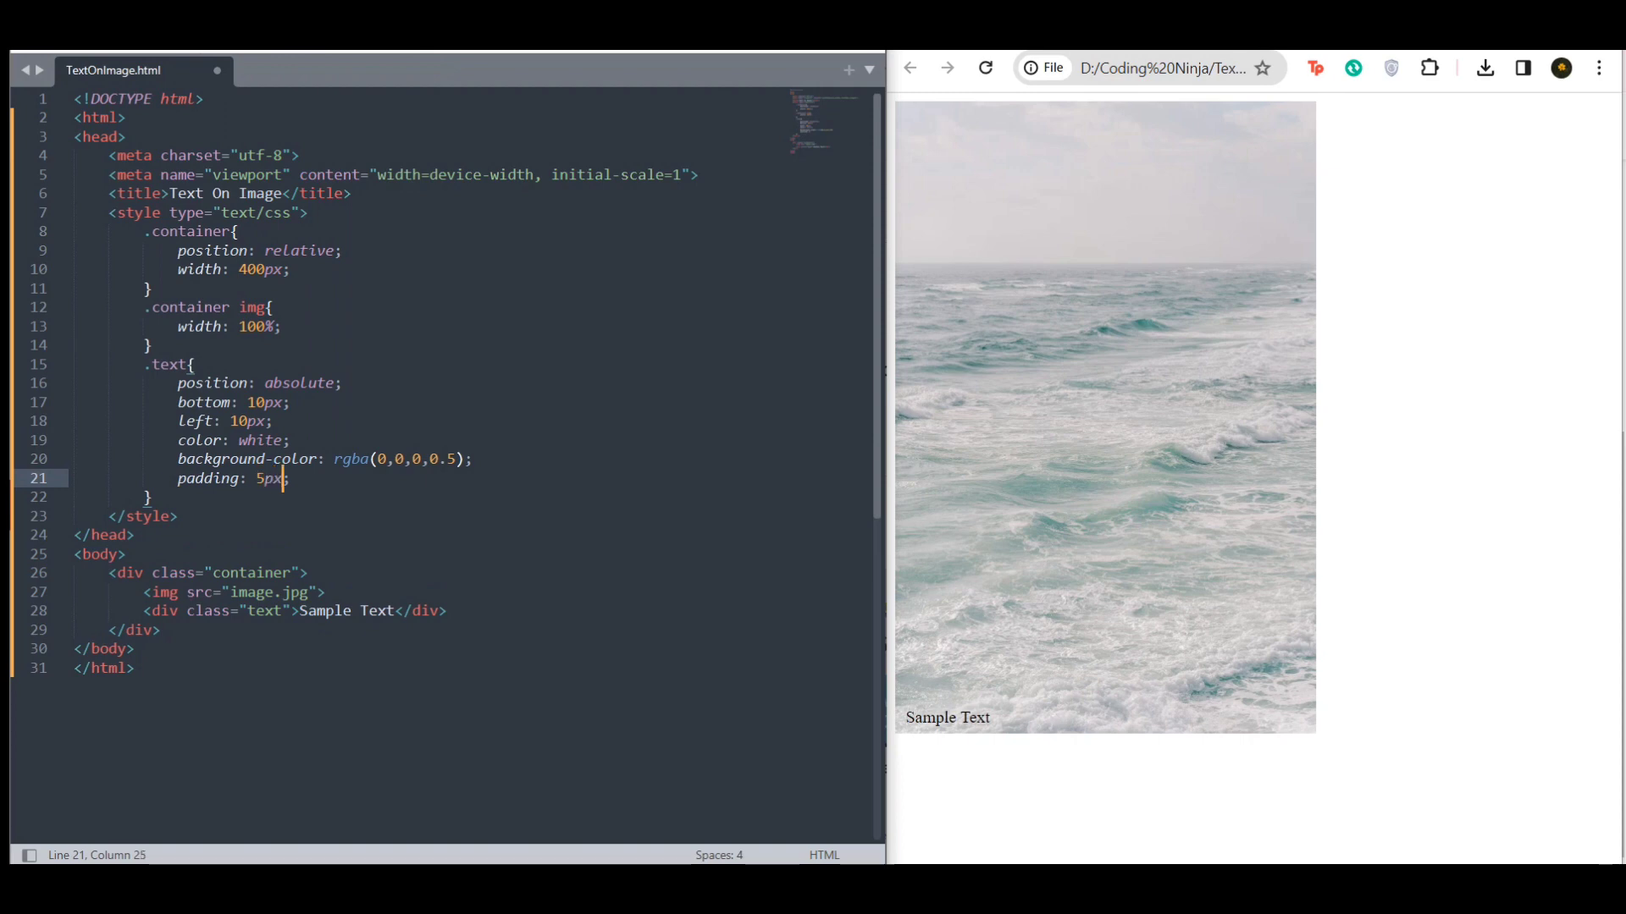
{"action": "key", "text": "ctrl+s"}
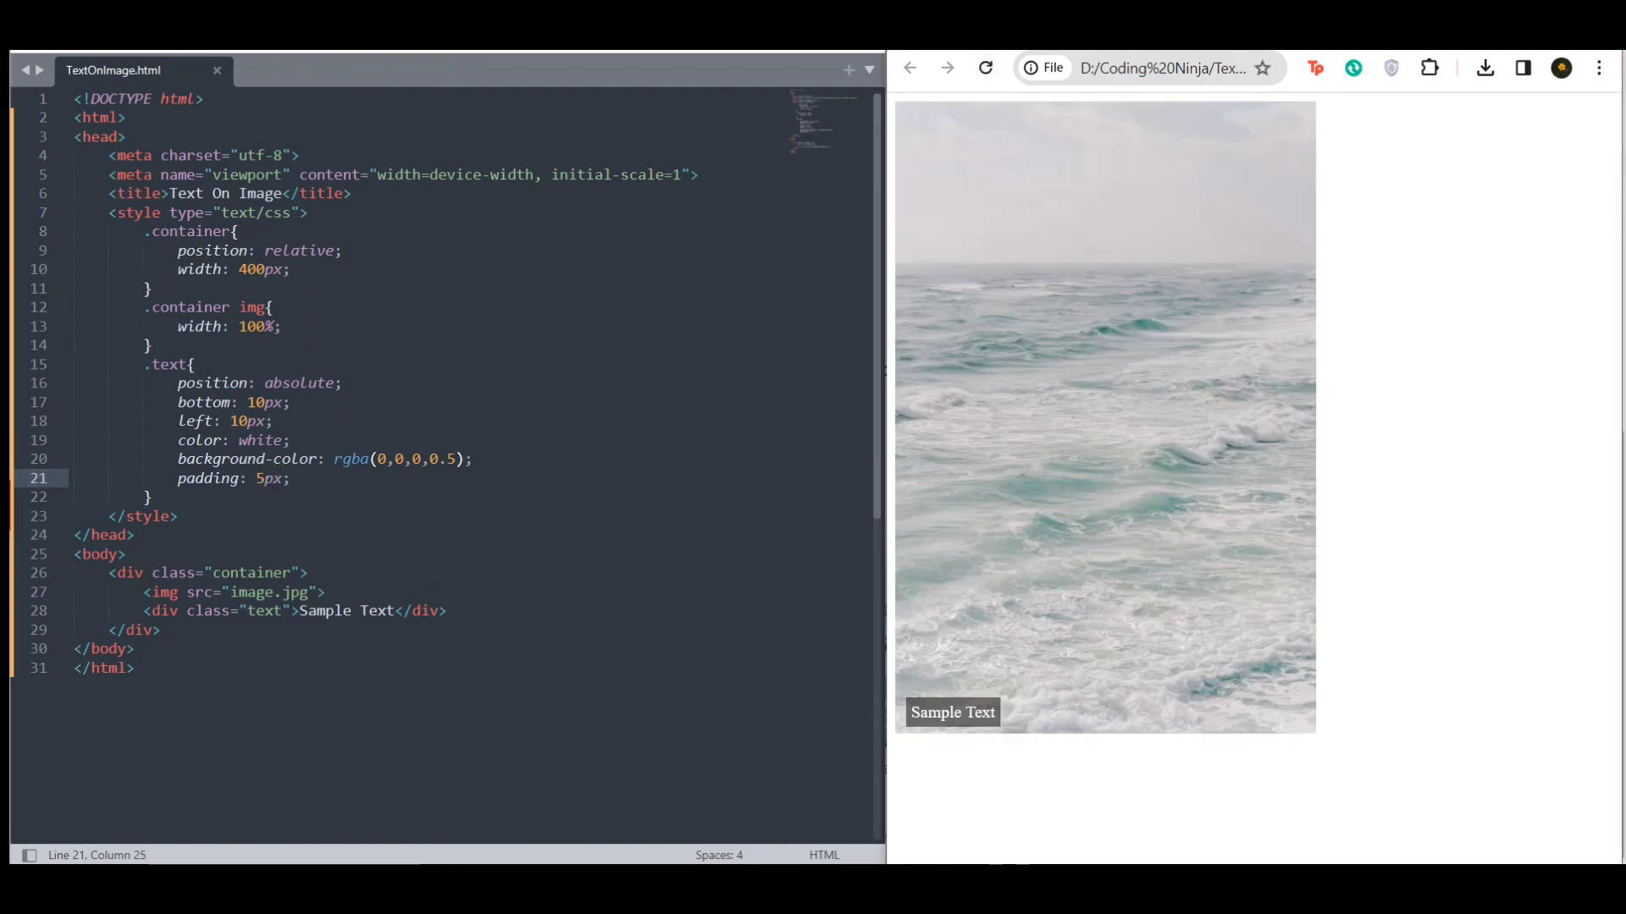
Set left: 50% with transform: translate(-50%) and change bottom to top.
{"action": "type", "text": "50%"}
{"action": "key", "text": "enter"}
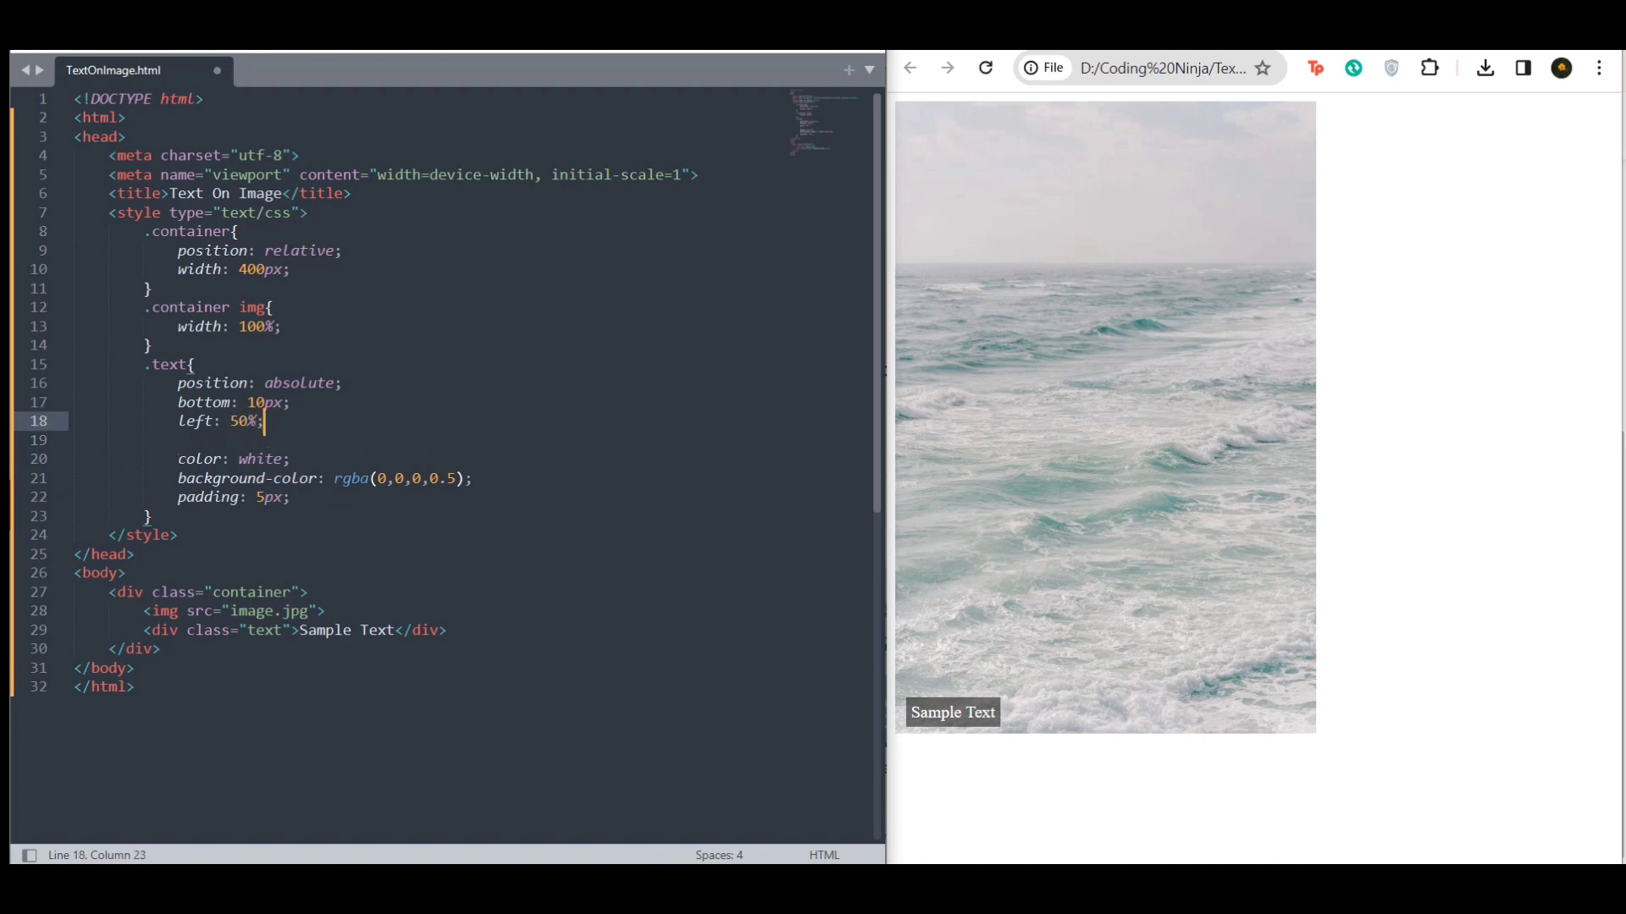
{"action": "type", "text": "transform: ;"}
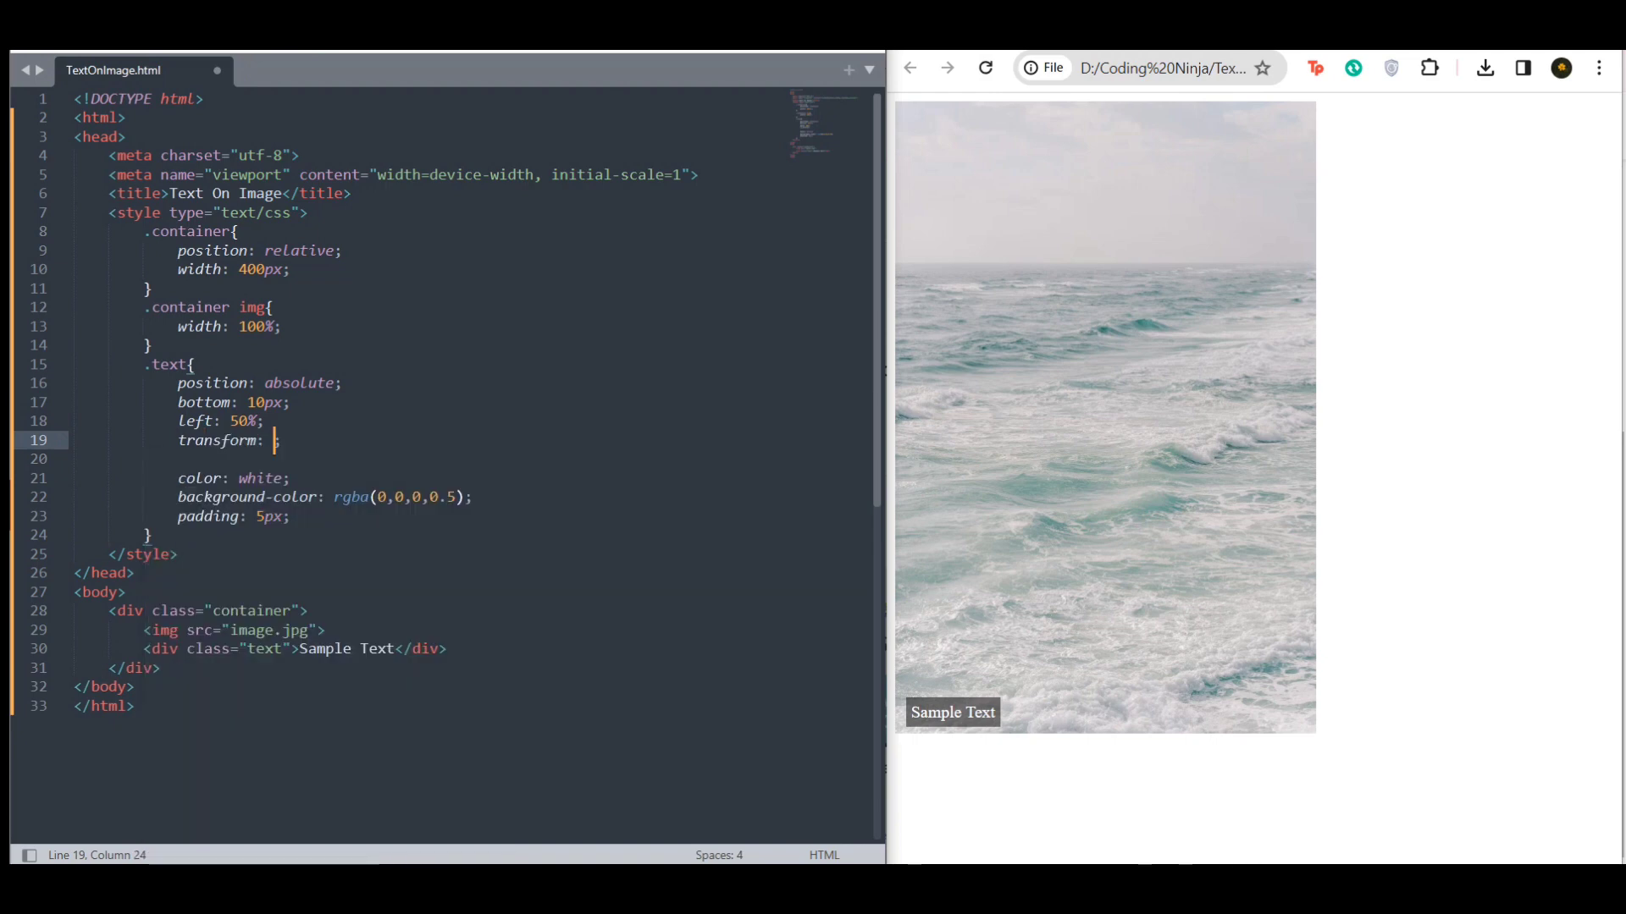
{"action": "type", "text": "translate(-"}
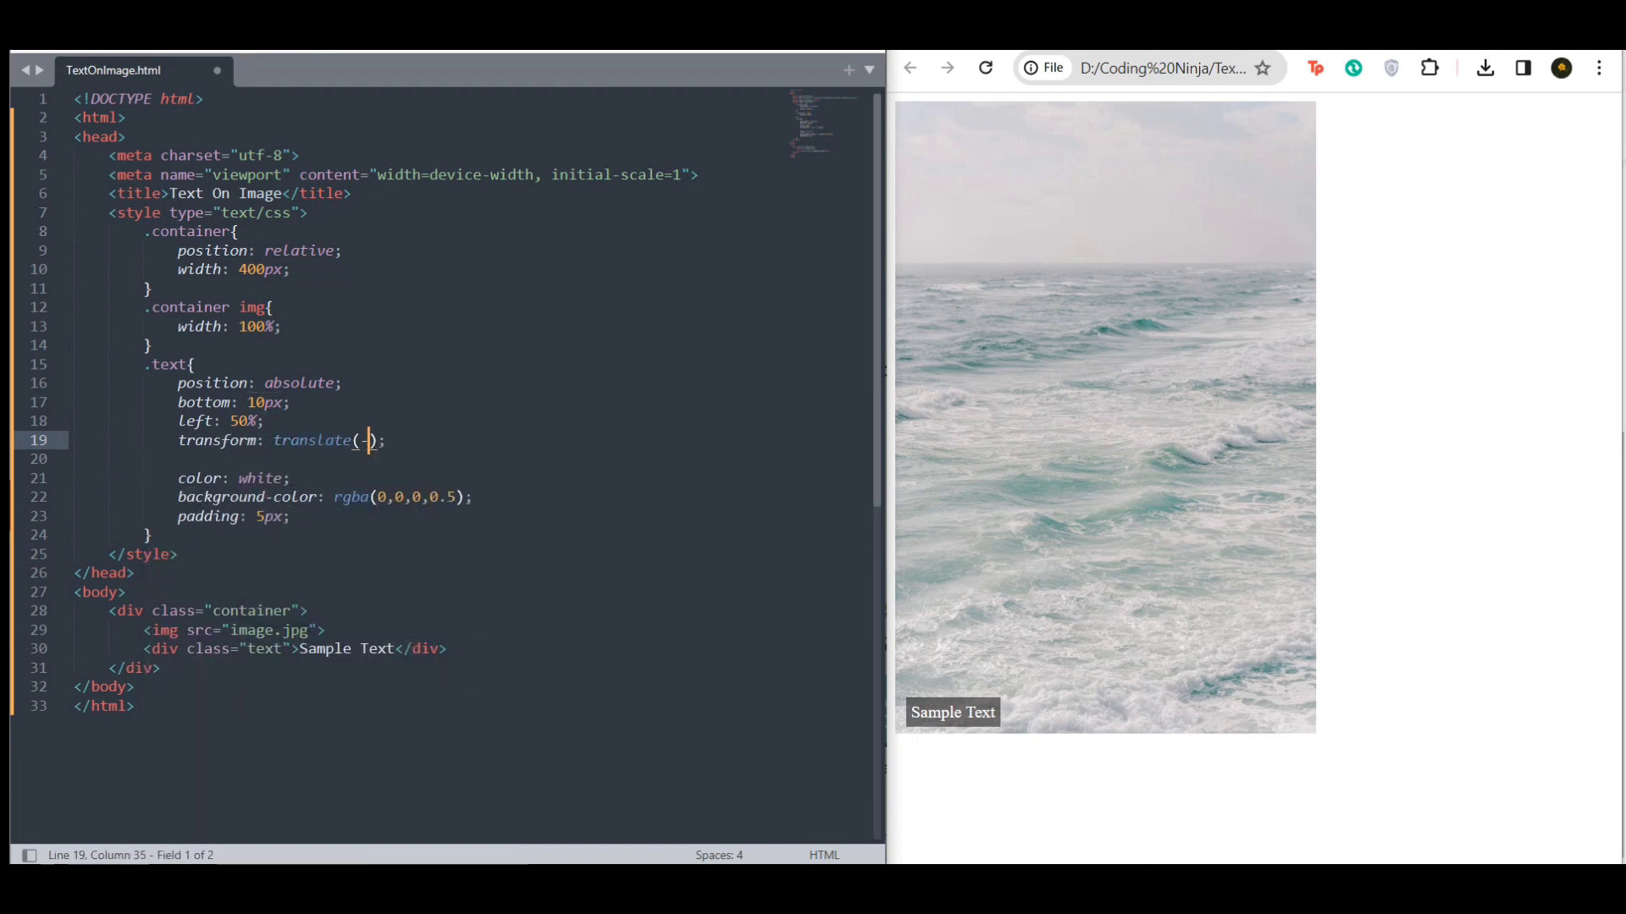
{"action": "type", "text": "50%"}
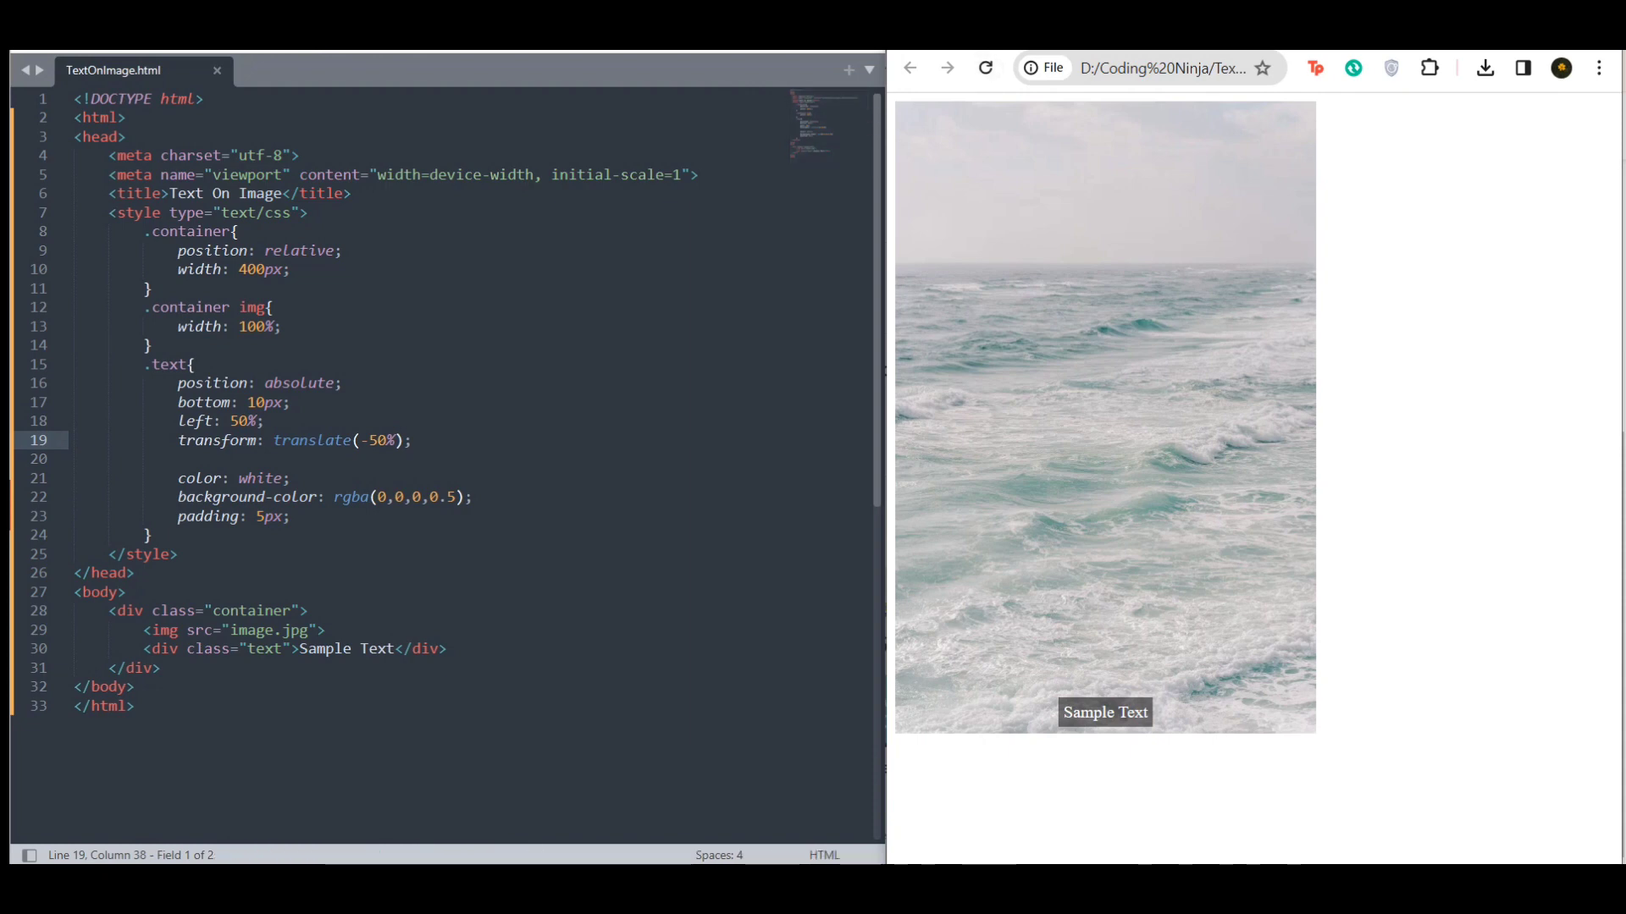
{"action": "type", "text": "top"}
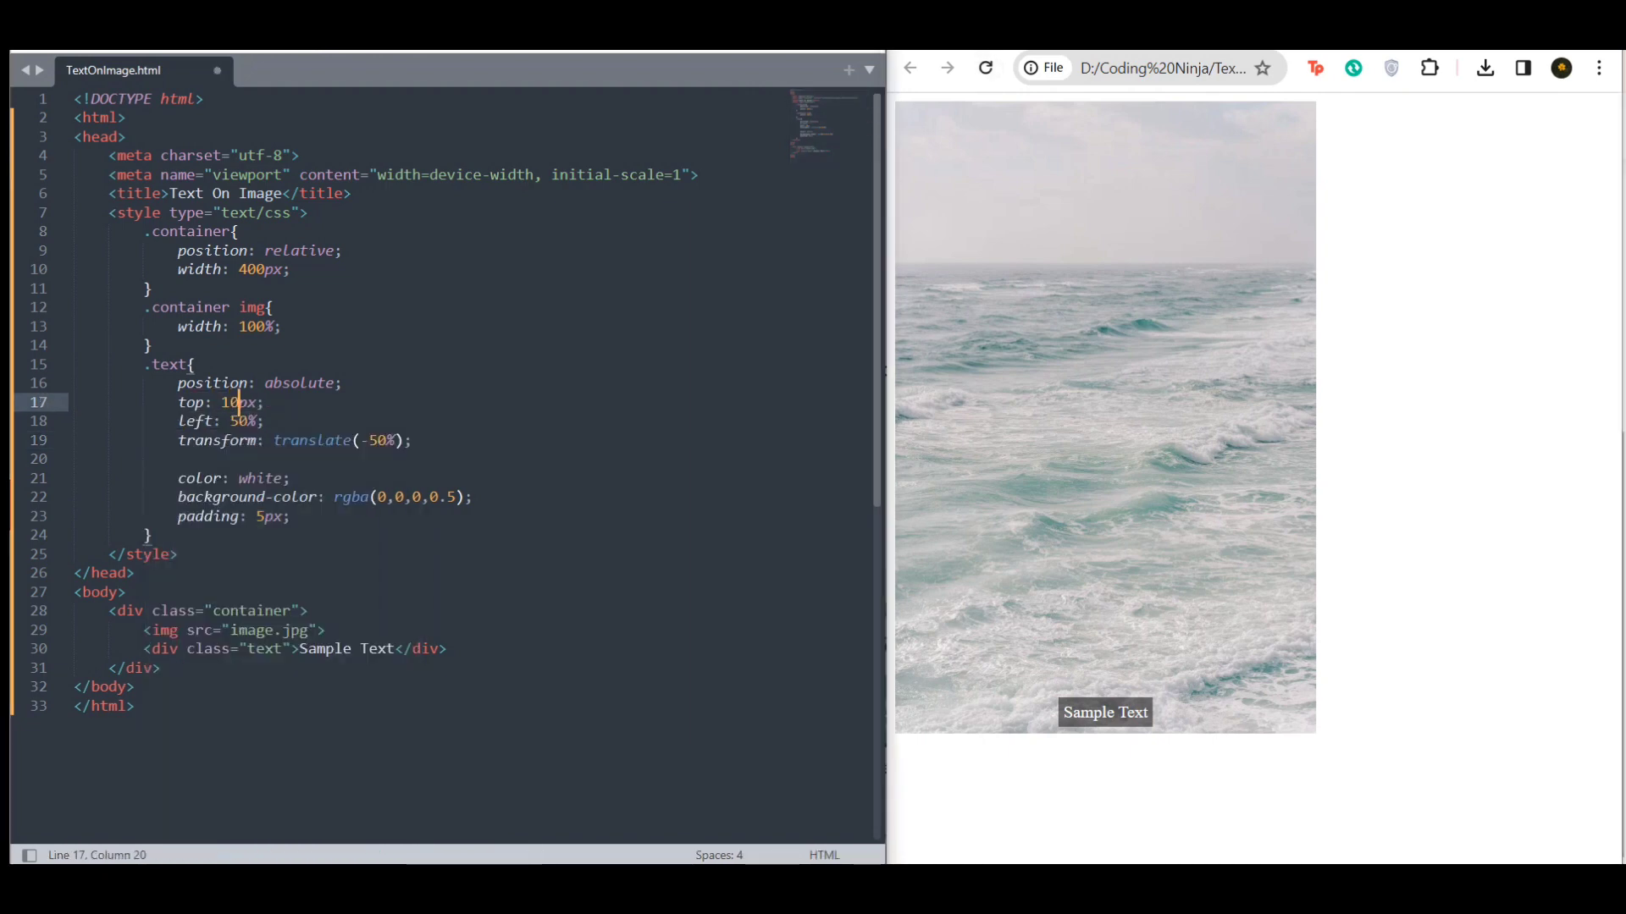
Set top: 50% and extend the transform to translate(-50%,-50%).
{"action": "type", "text": "50%"}
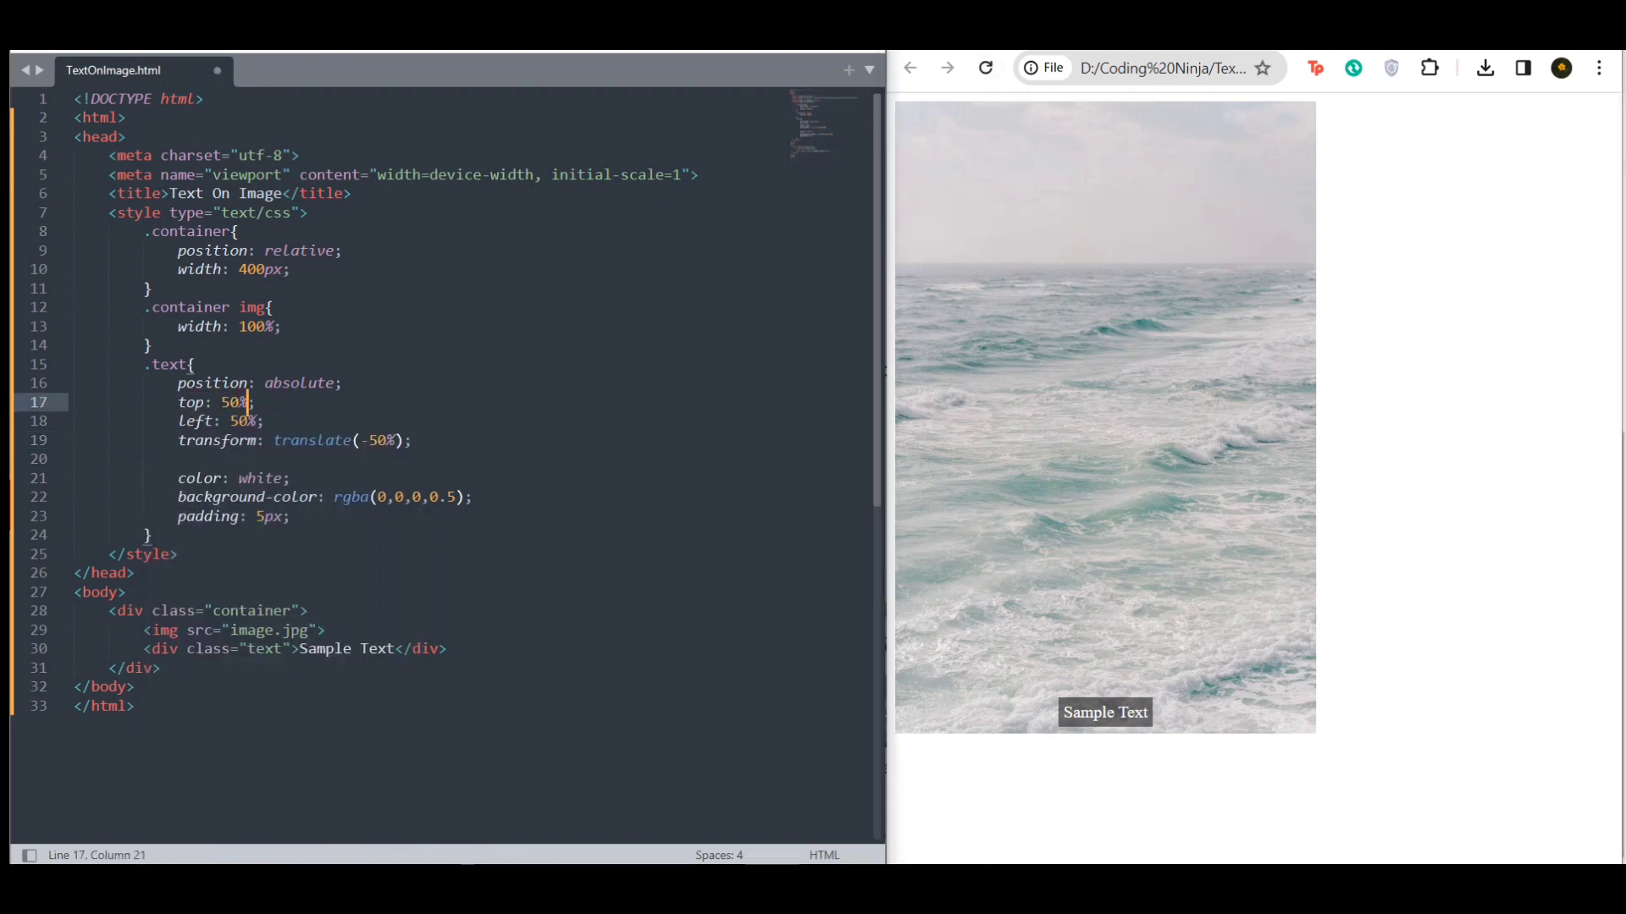
{"action": "type", "text": ",-"}
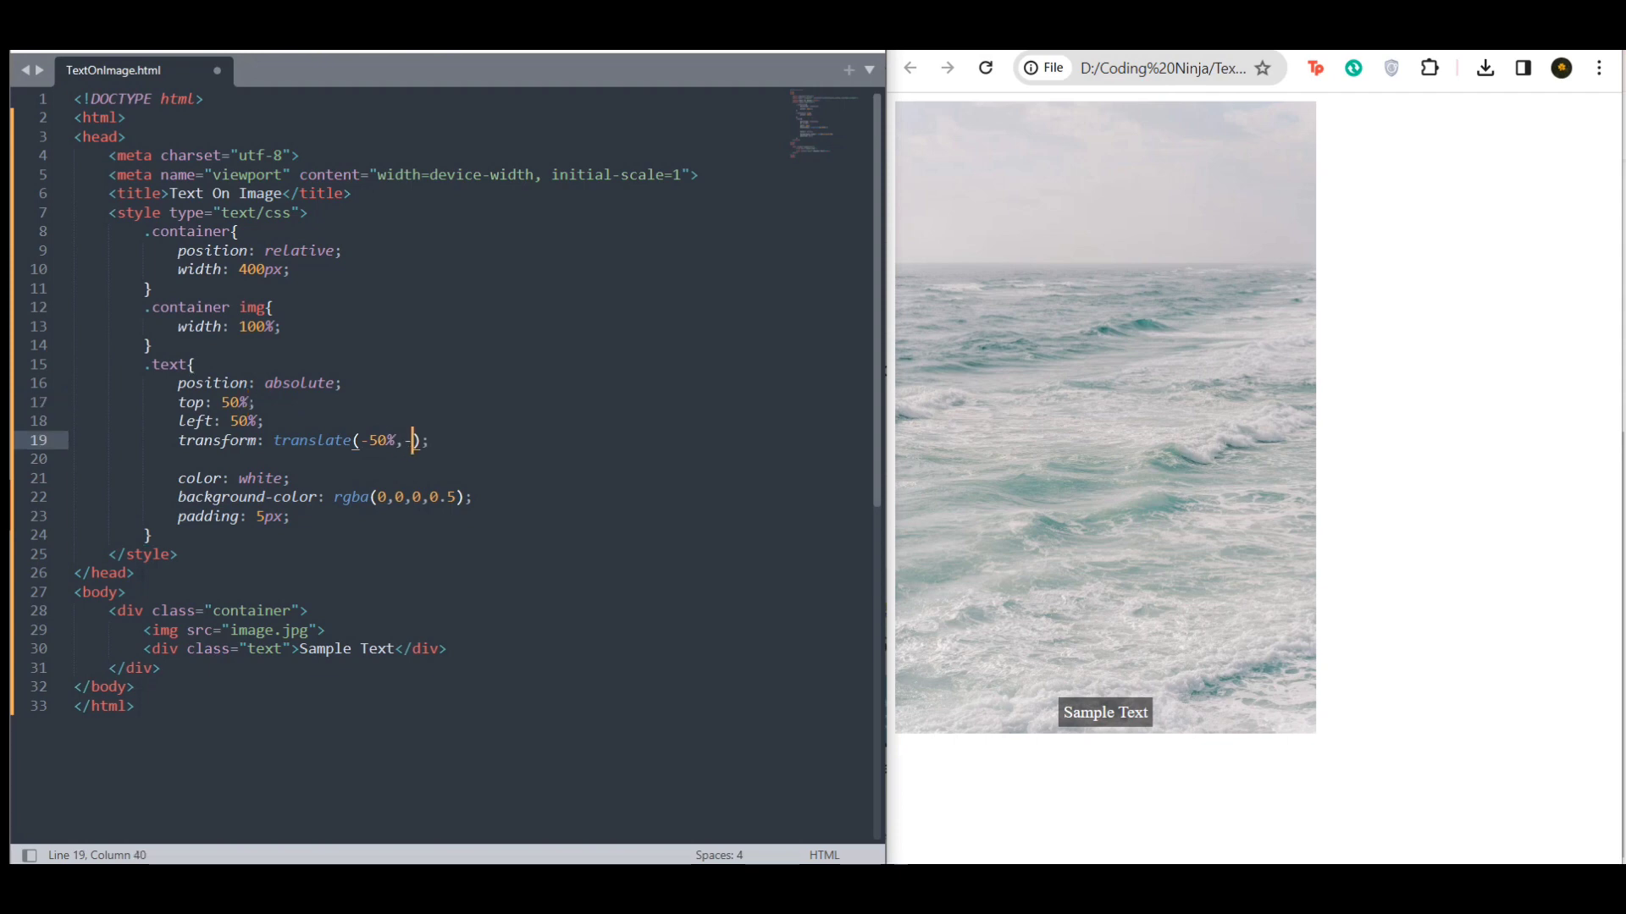
{"action": "type", "text": "50%"}
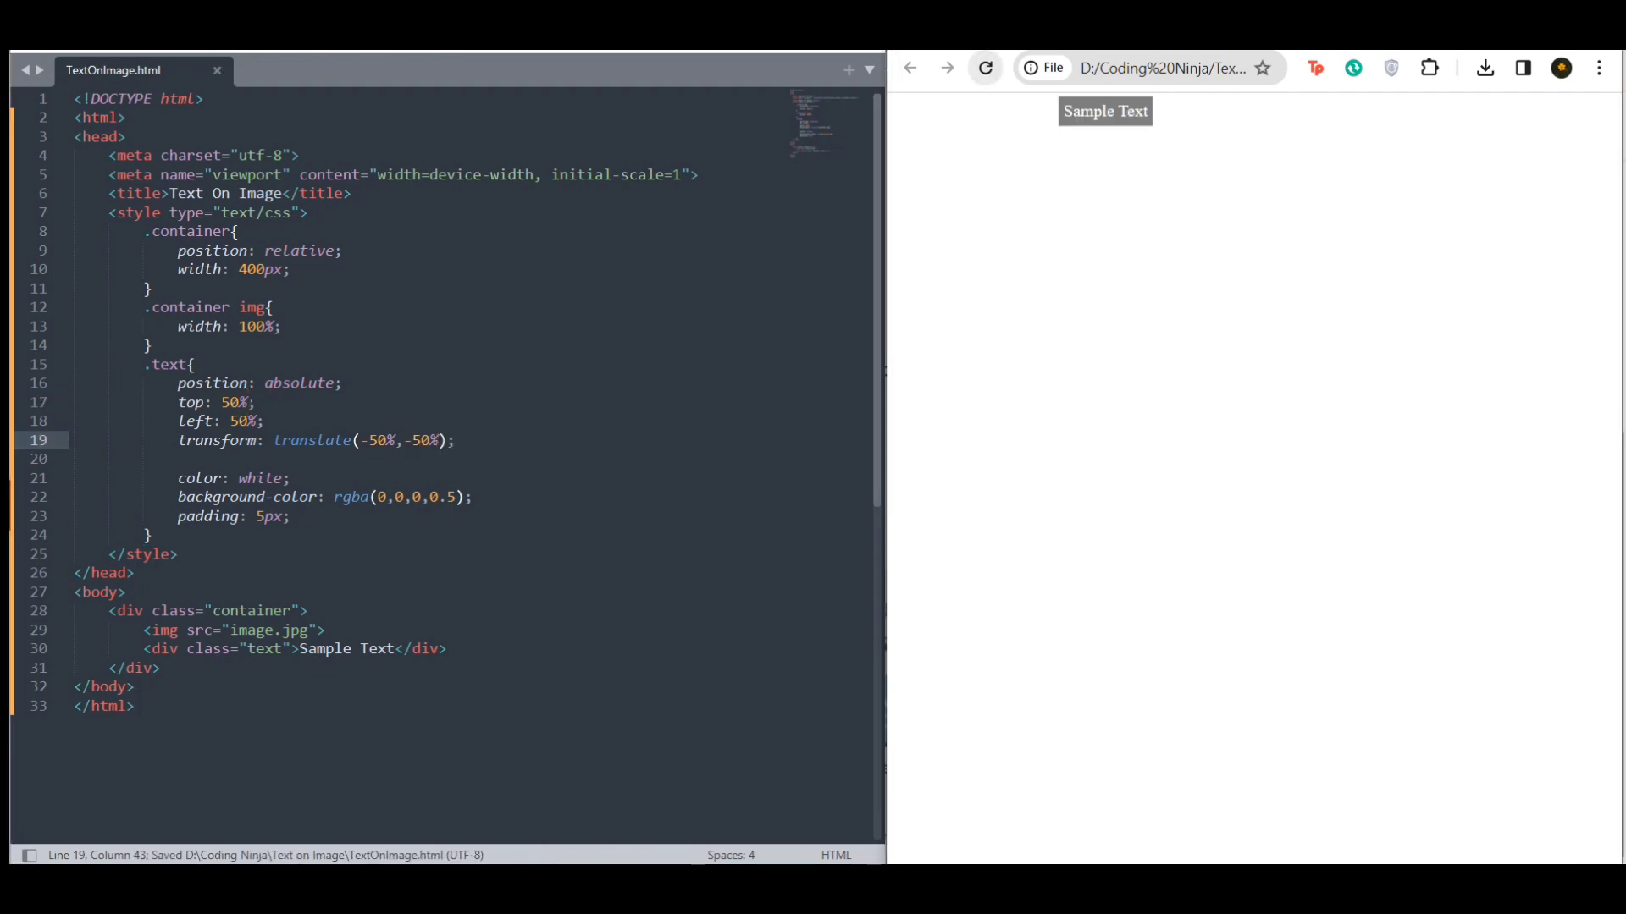